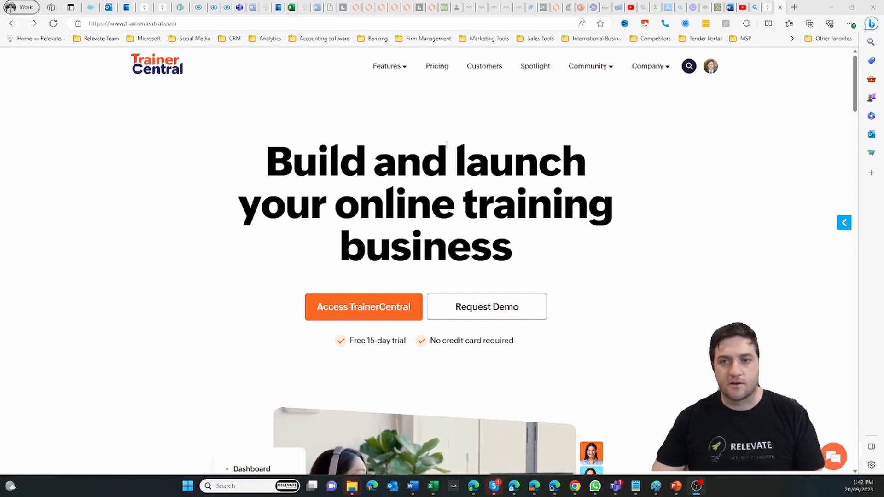
- Review the TrainerCentral pricing plans, then return to the academy portal's Courses page
{"action": "left_click", "coordinate": [436, 66]}
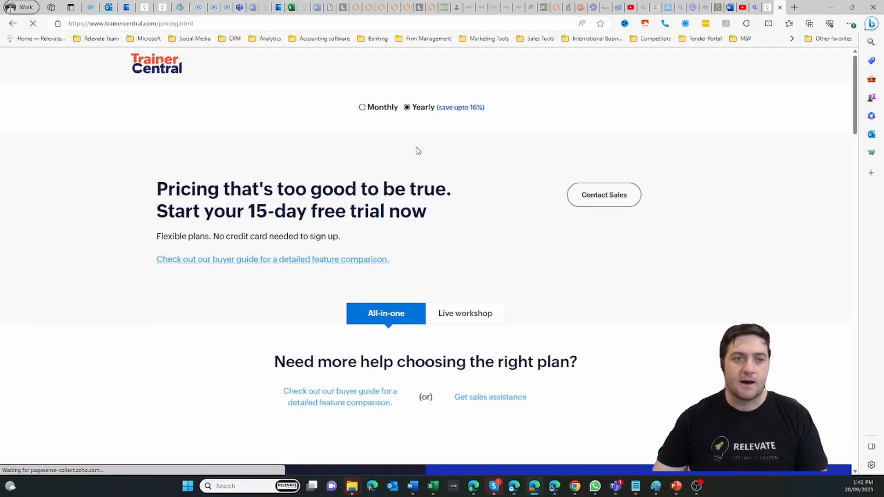
{"action": "scroll", "scroll_direction": "down", "scroll_amount": 3}
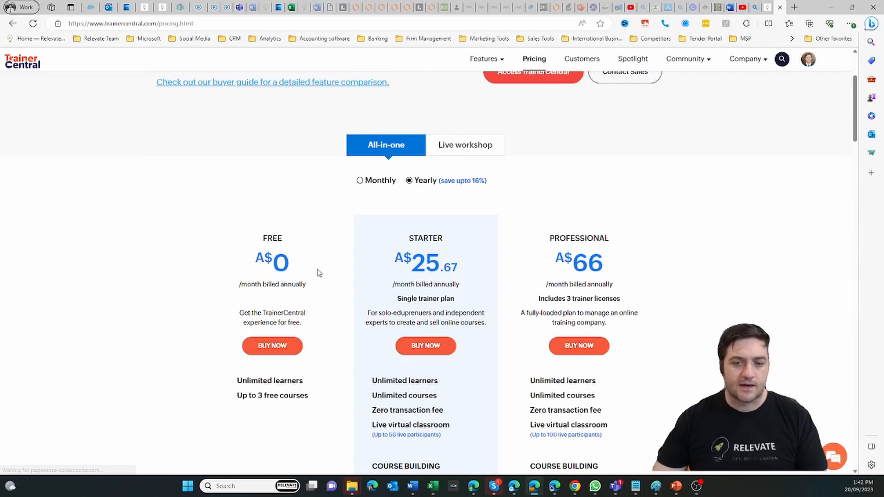
{"action": "left_click", "coordinate": [357, 60]}
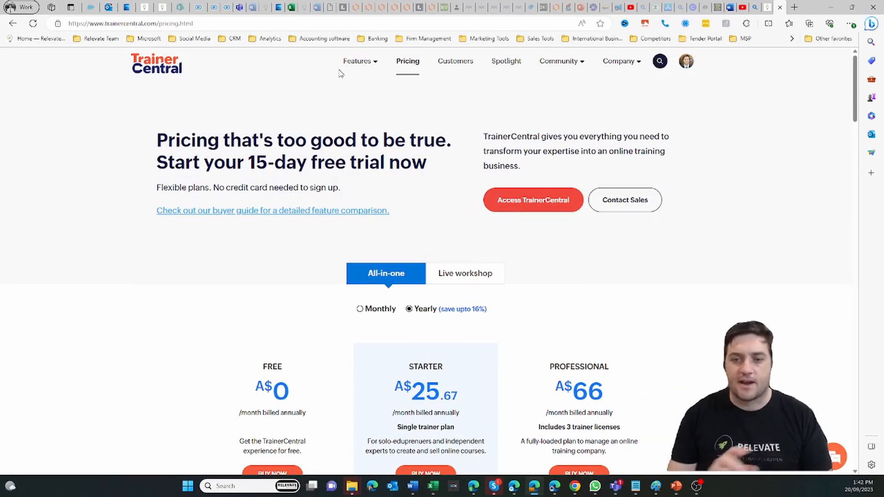
{"action": "mouse_move", "coordinate": [568, 108]}
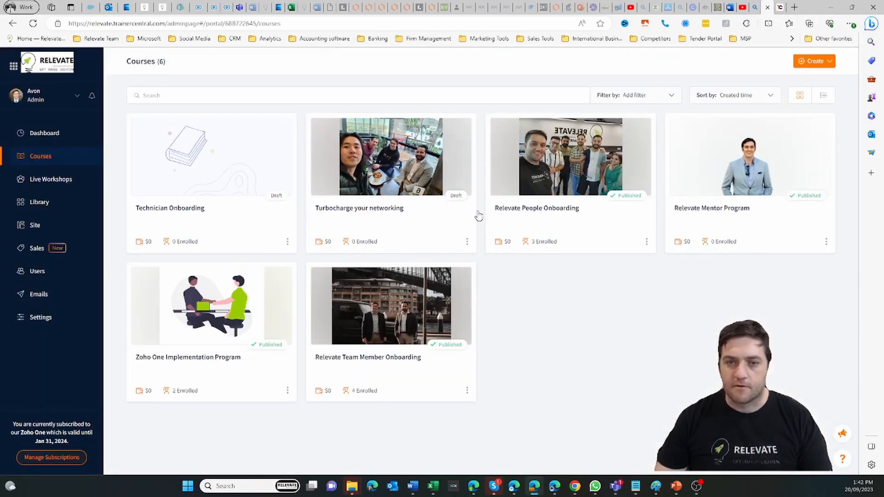
{"action": "mouse_move", "coordinate": [618, 212]}
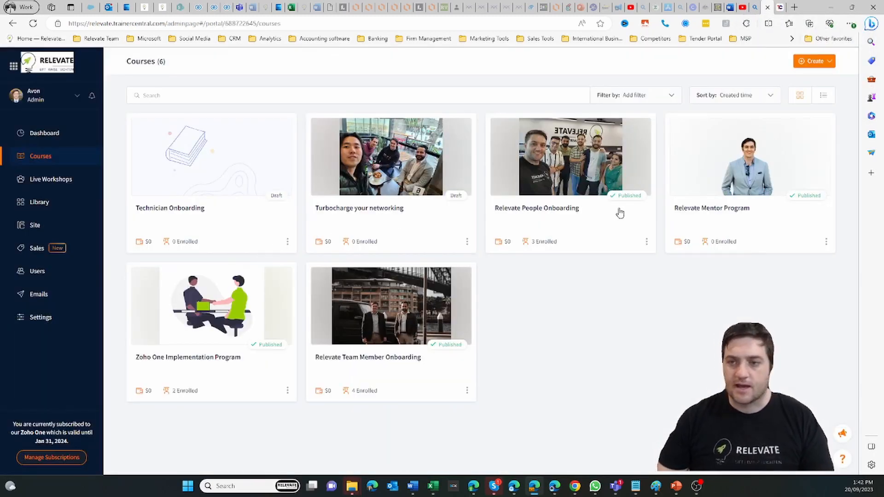
{"action": "mouse_move", "coordinate": [67, 144]}
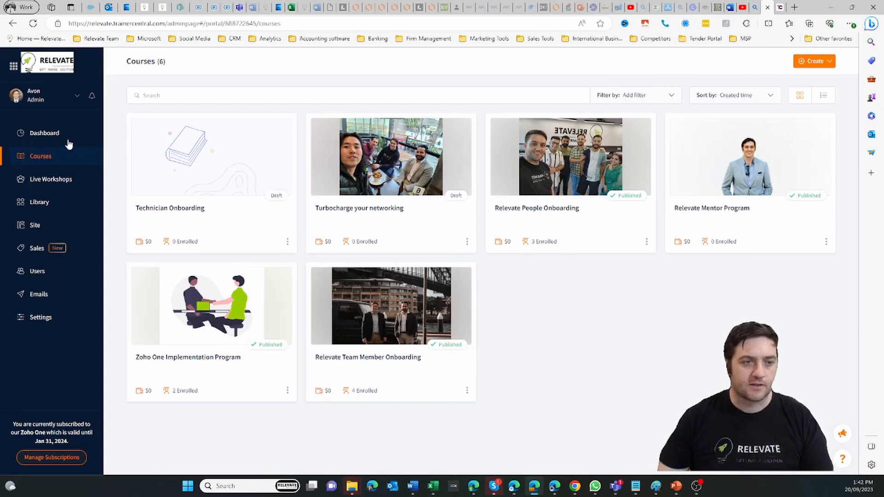
- Review the academy dashboard's signups chart and return to the course list
{"action": "left_click", "coordinate": [44, 132]}
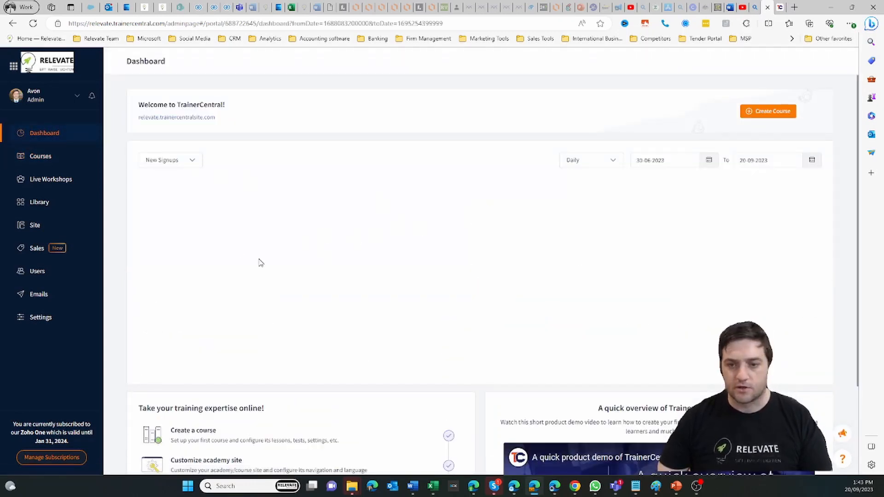
{"action": "scroll", "scroll_direction": "down", "scroll_amount": 3}
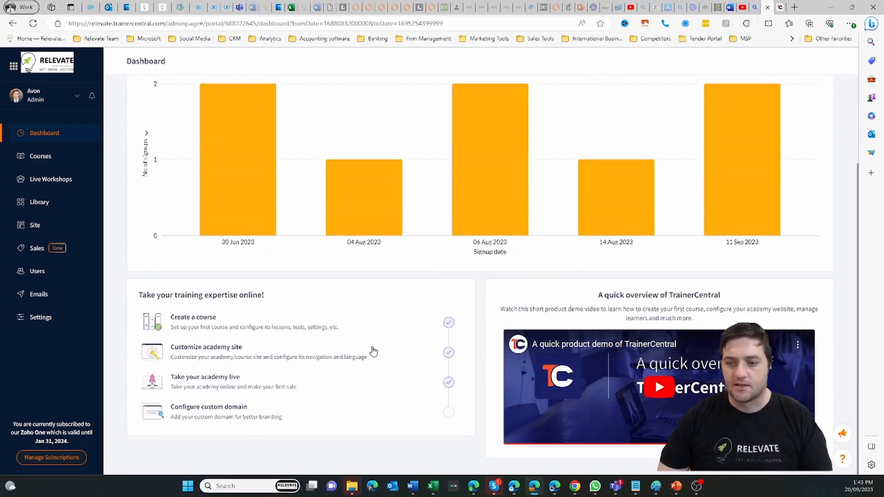
{"action": "scroll", "scroll_direction": "up", "scroll_amount": 3}
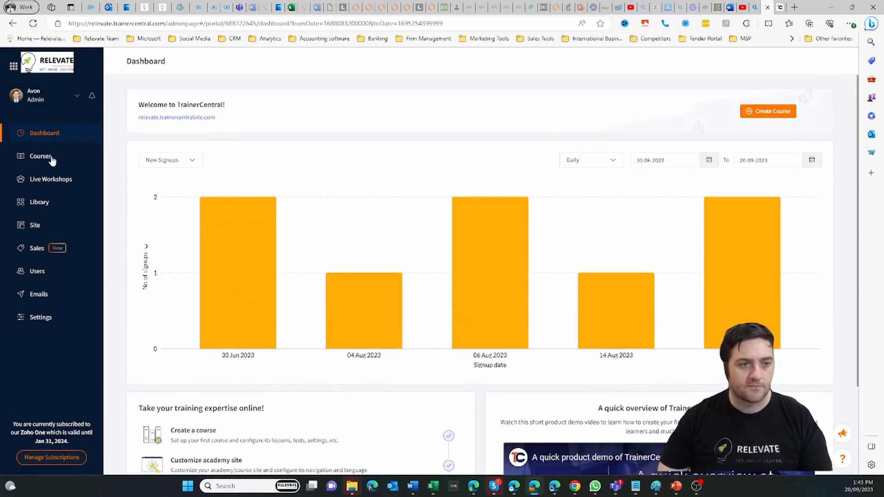
{"action": "left_click", "coordinate": [41, 157]}
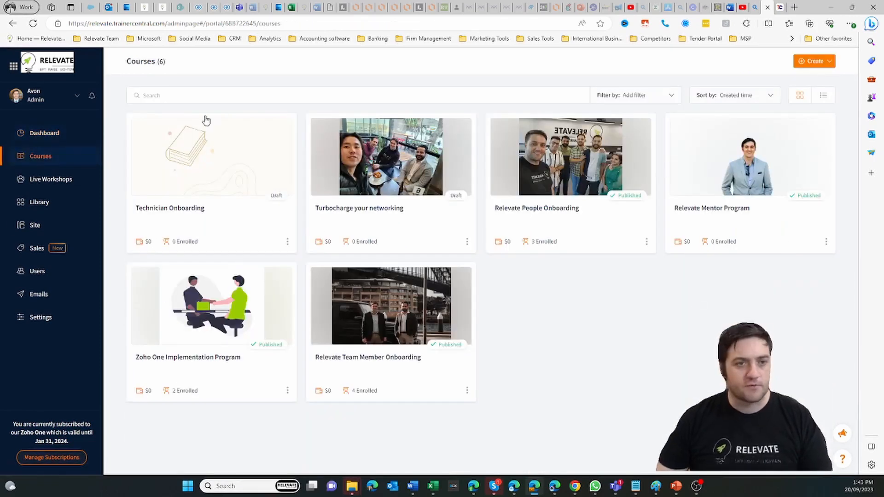
{"action": "mouse_move", "coordinate": [38, 226]}
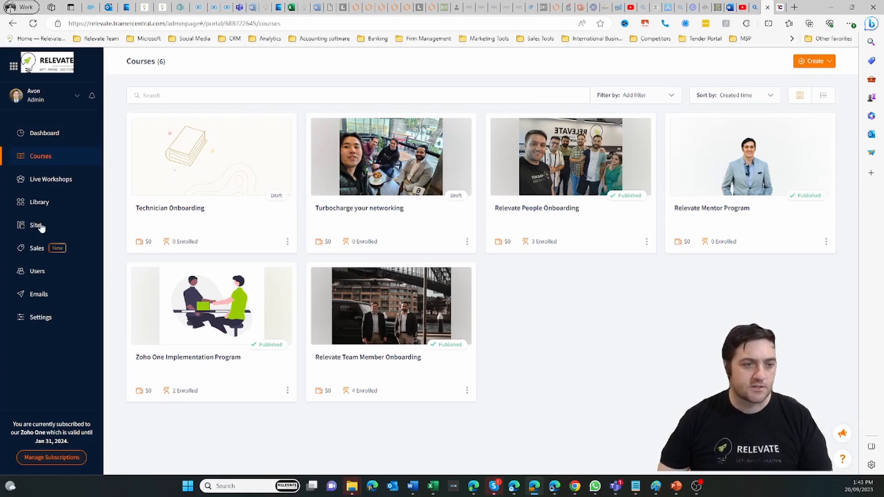
- Browse Live Workshops and the Library's uploaded materials, ending on the academy Site section
{"action": "left_click", "coordinate": [50, 178]}
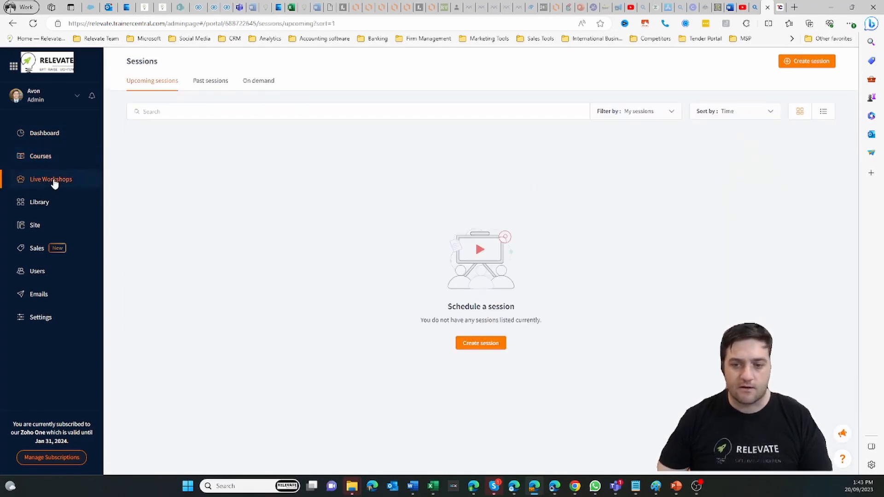
{"action": "left_click", "coordinate": [38, 202]}
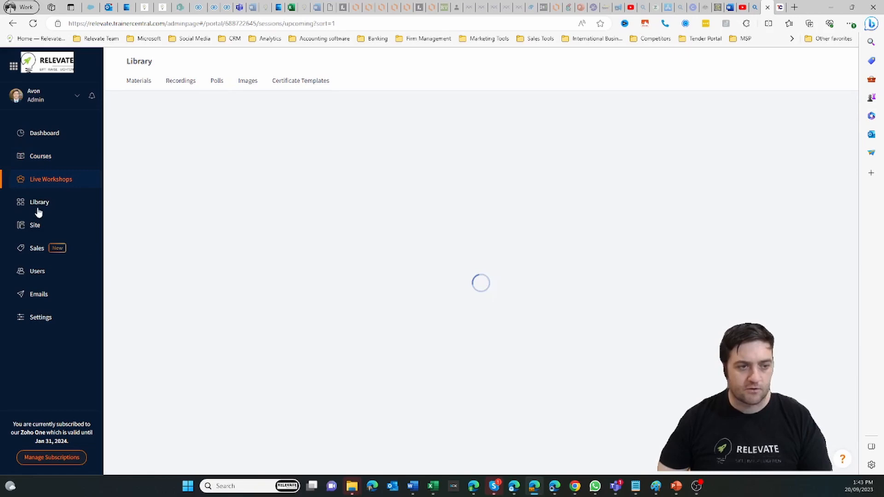
{"action": "left_click", "coordinate": [40, 201]}
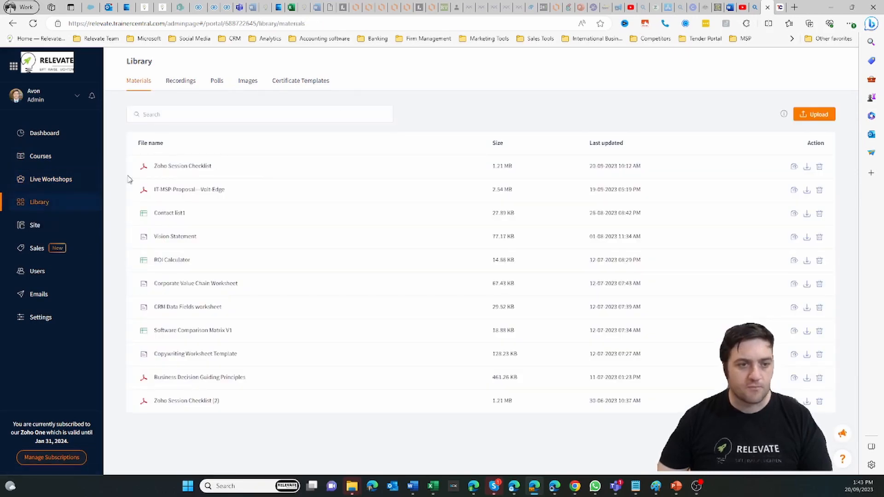
{"action": "left_click", "coordinate": [34, 225]}
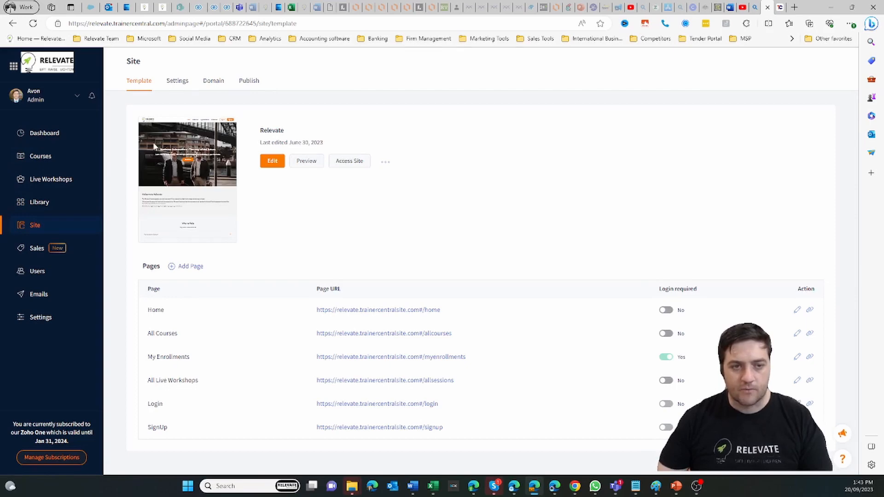
{"action": "left_click", "coordinate": [272, 160]}
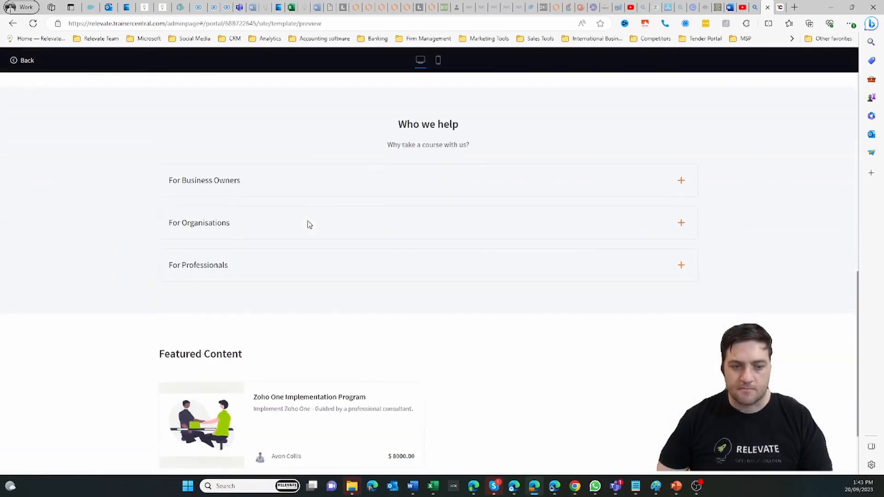
{"action": "scroll", "scroll_direction": "up", "scroll_amount": 3}
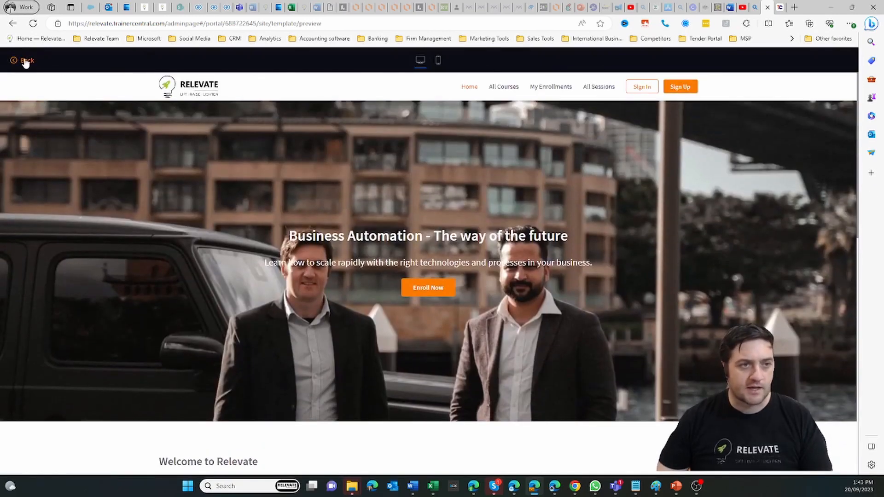
{"action": "left_click", "coordinate": [25, 61]}
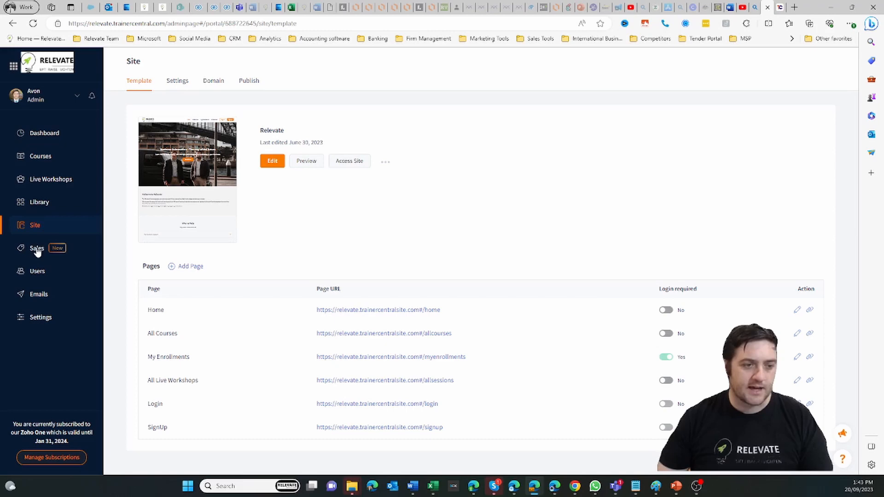
- Browse Sales, Email notification settings and the academy's General settings, then return to Courses
{"action": "left_click", "coordinate": [36, 249]}
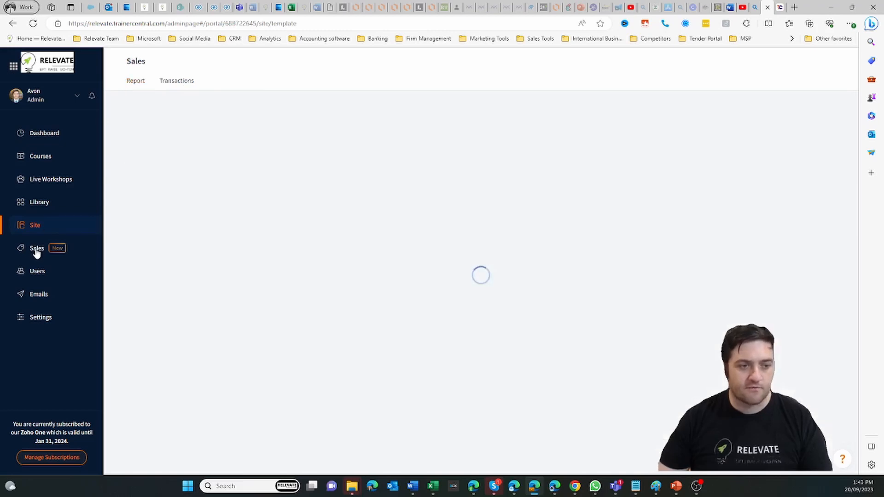
{"action": "left_click", "coordinate": [39, 293]}
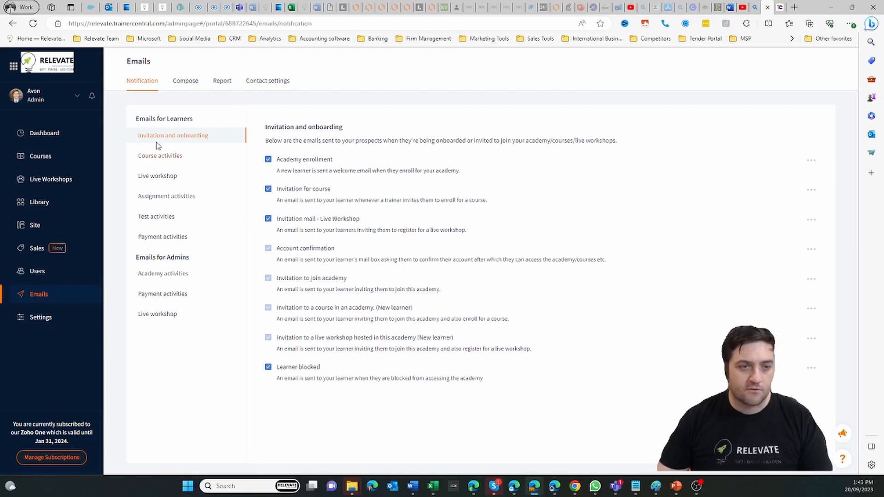
{"action": "mouse_move", "coordinate": [210, 145]}
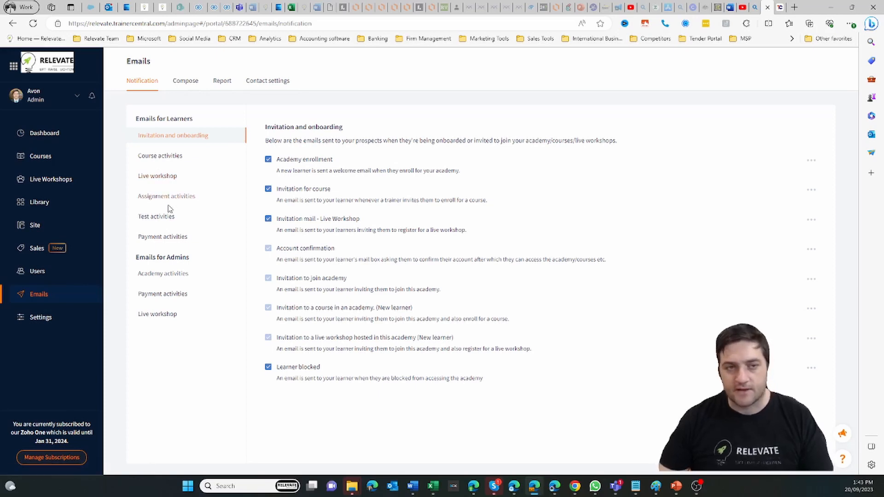
{"action": "mouse_move", "coordinate": [250, 107]}
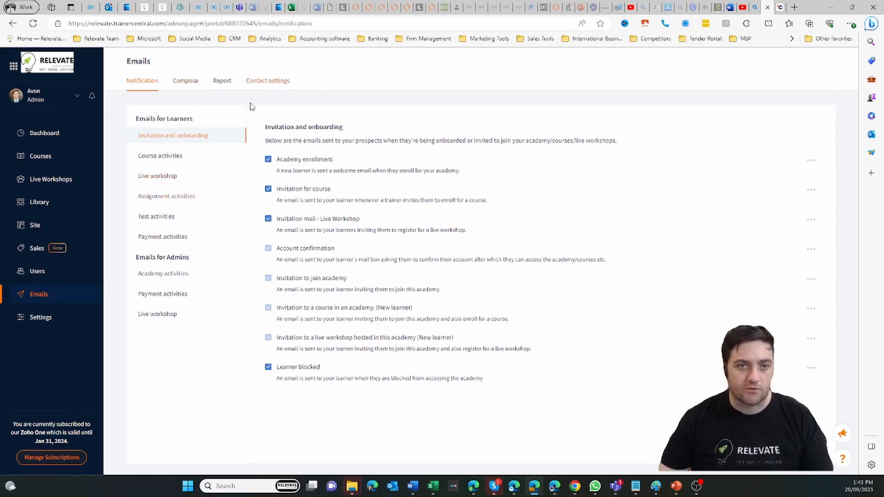
{"action": "left_click", "coordinate": [39, 318]}
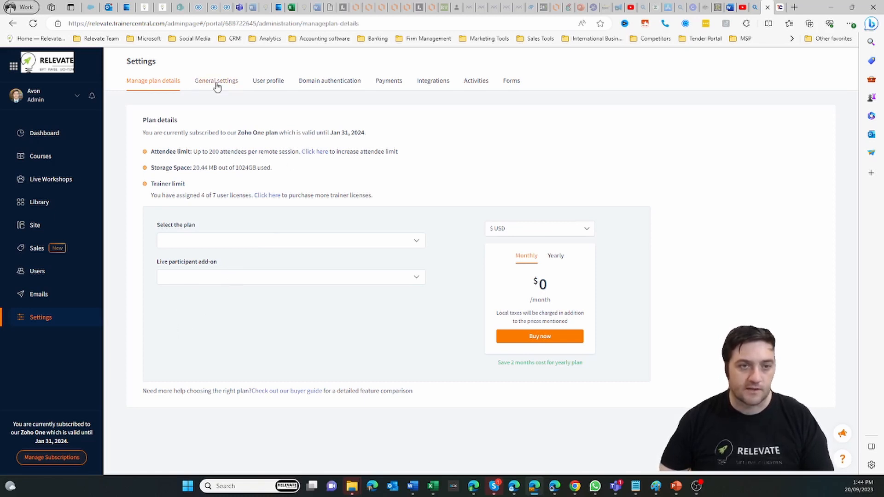
{"action": "left_click", "coordinate": [215, 80]}
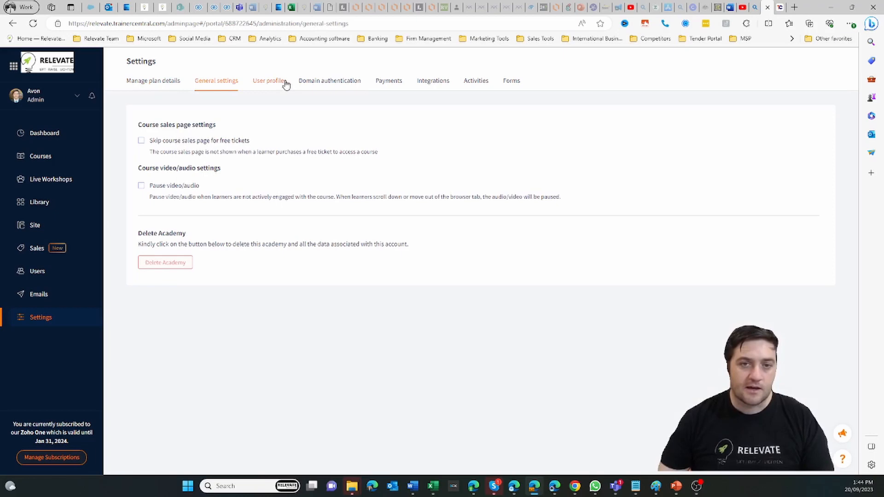
{"action": "left_click", "coordinate": [39, 157]}
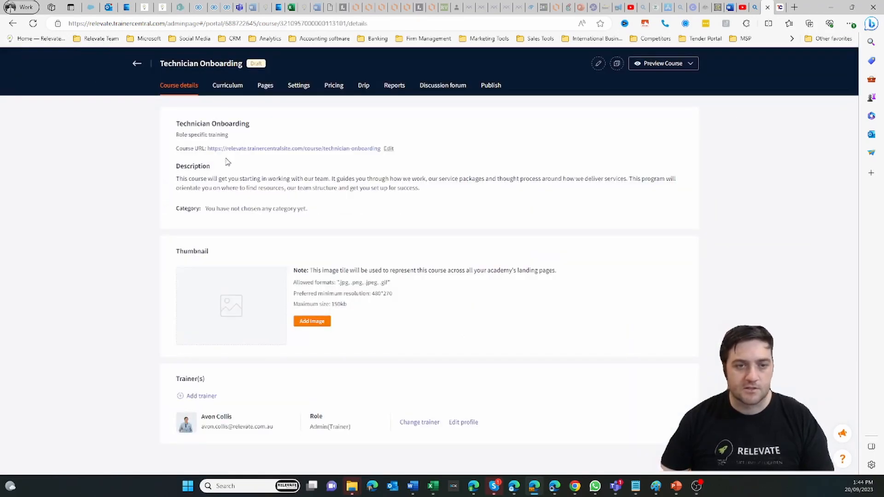
{"action": "mouse_move", "coordinate": [318, 232]}
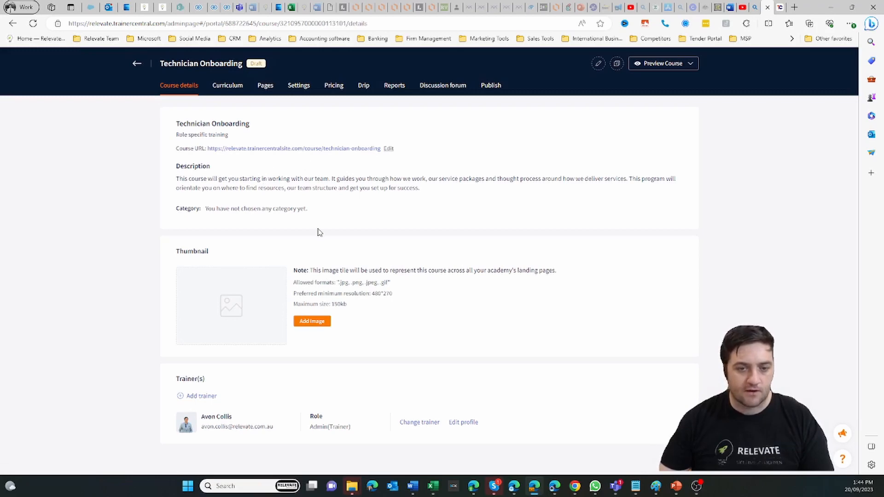
{"action": "mouse_move", "coordinate": [365, 406]}
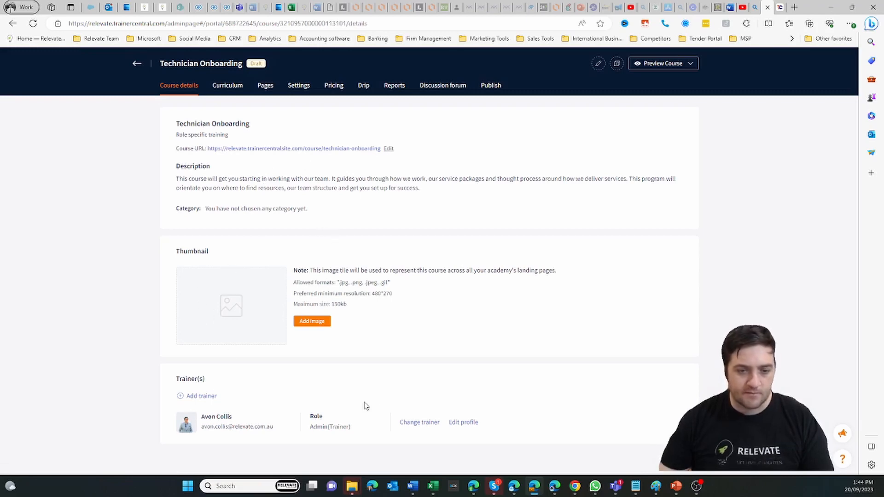
- View the Technician Onboarding curriculum with its Welcome, Information, Systems and Processes sections
{"action": "left_click", "coordinate": [228, 84]}
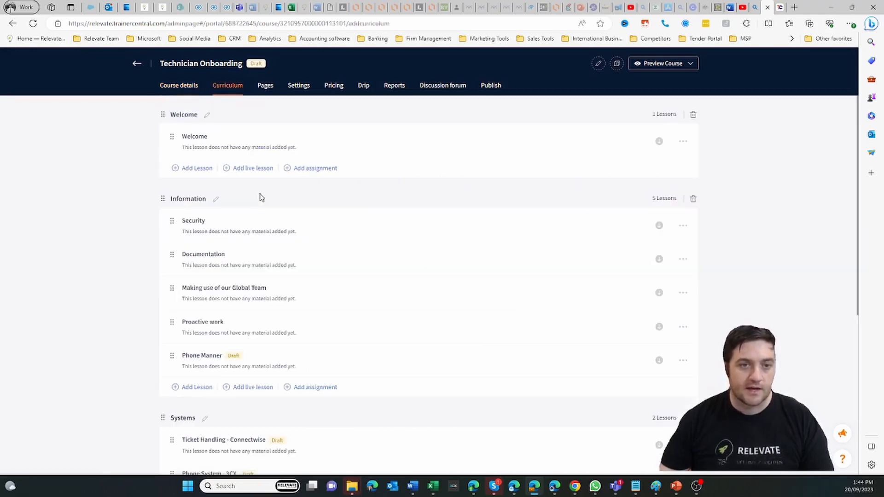
{"action": "scroll", "scroll_direction": "down", "scroll_amount": 3}
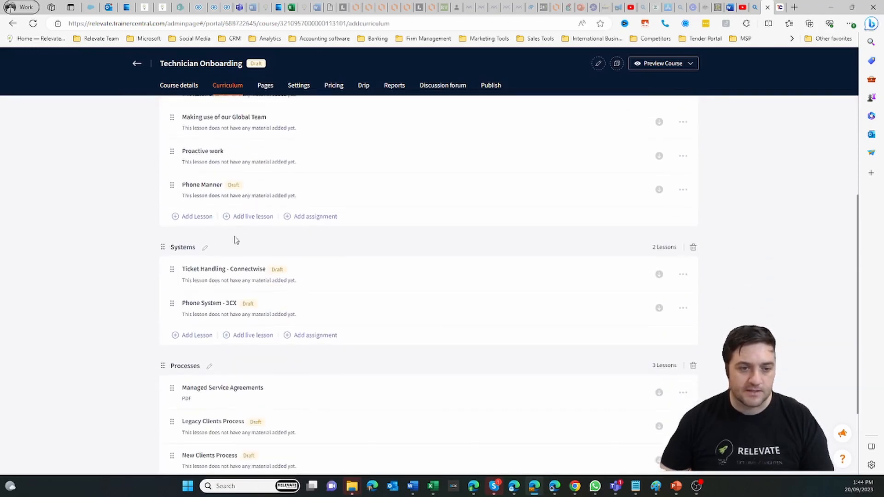
{"action": "scroll", "scroll_direction": "up", "scroll_amount": 3}
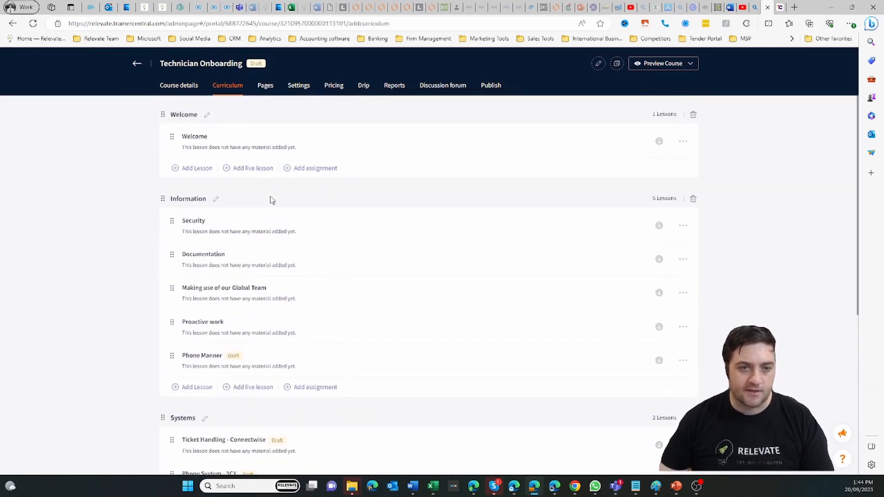
{"action": "scroll", "scroll_direction": "down", "scroll_amount": 3}
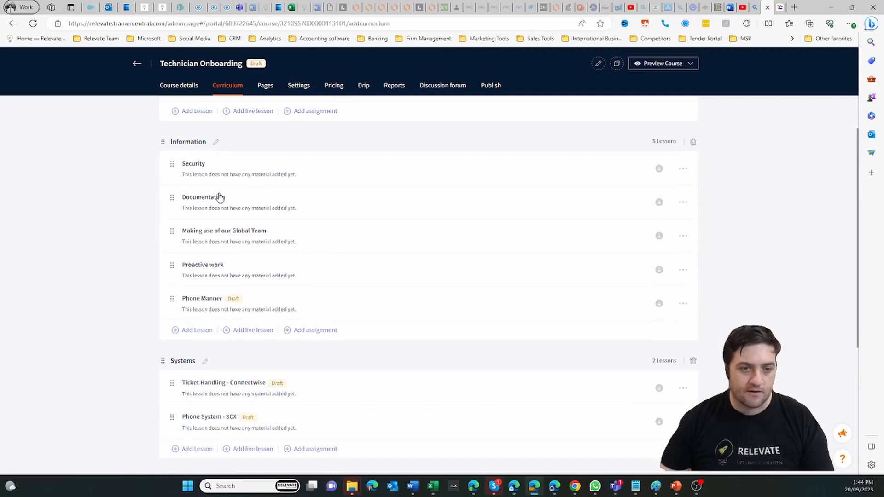
- Peek into the Documentation lesson's image library, cancel, then view the course's Home, SalesPage and ThankyouPage
{"action": "left_click", "coordinate": [199, 197]}
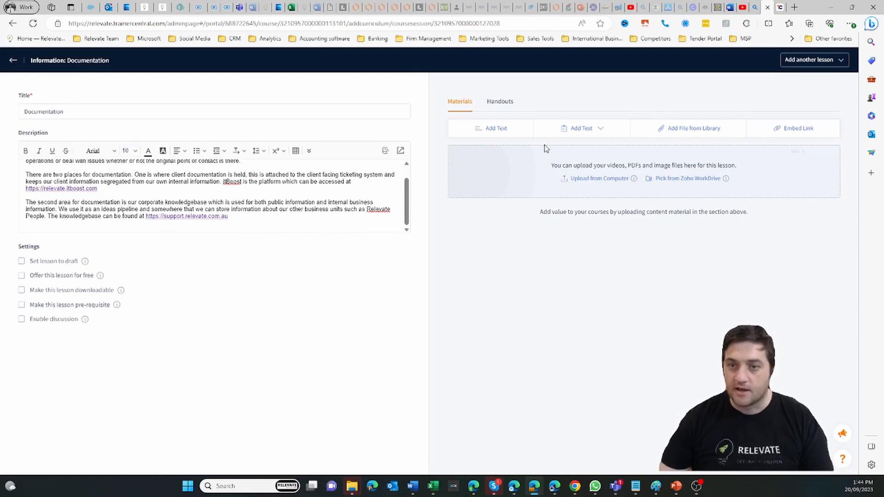
{"action": "mouse_move", "coordinate": [594, 134]}
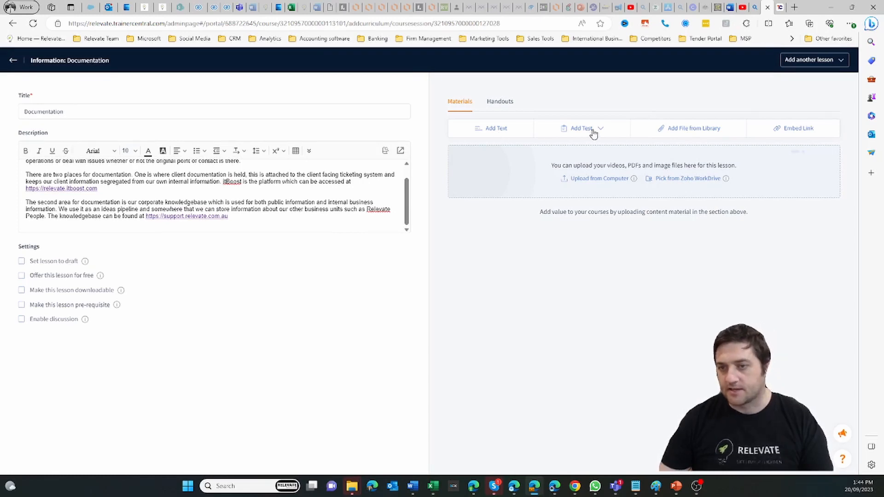
{"action": "mouse_move", "coordinate": [704, 133]}
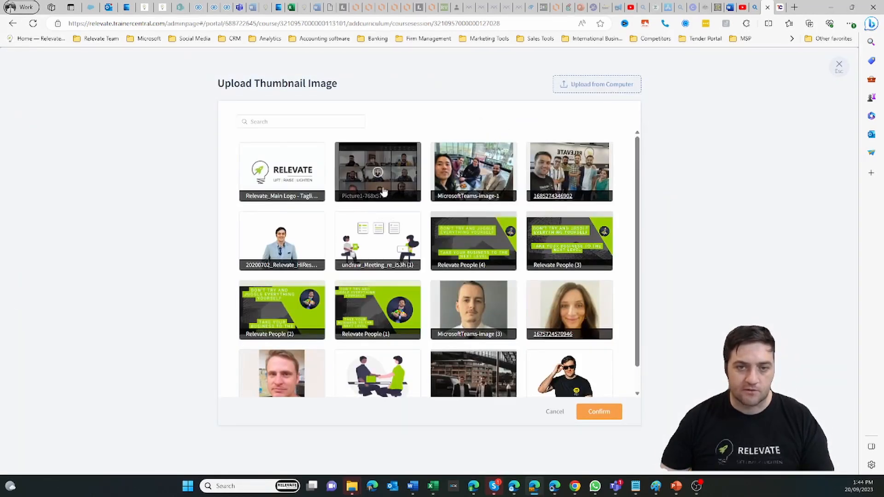
{"action": "mouse_move", "coordinate": [517, 370]}
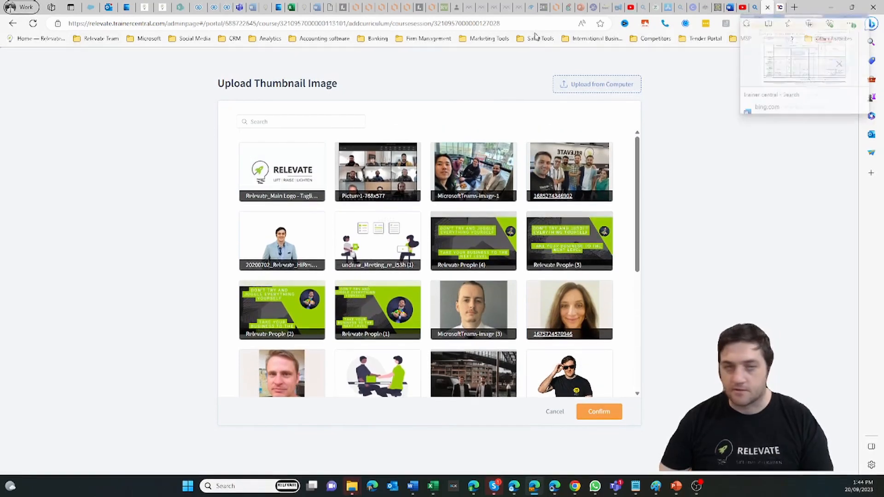
{"action": "left_click", "coordinate": [555, 412]}
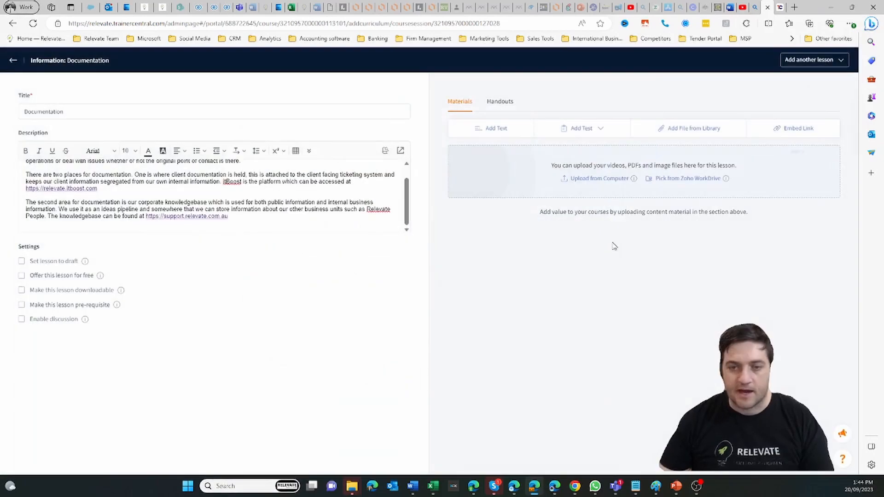
{"action": "mouse_move", "coordinate": [61, 62]}
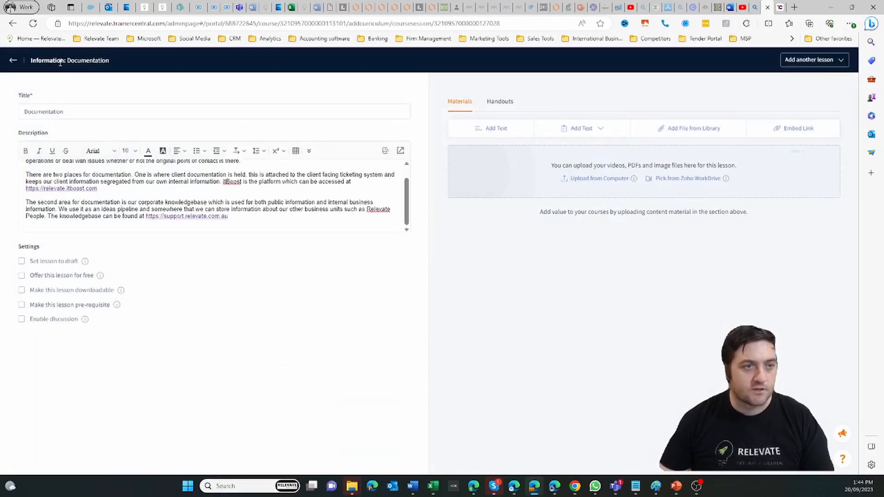
{"action": "left_click", "coordinate": [13, 60]}
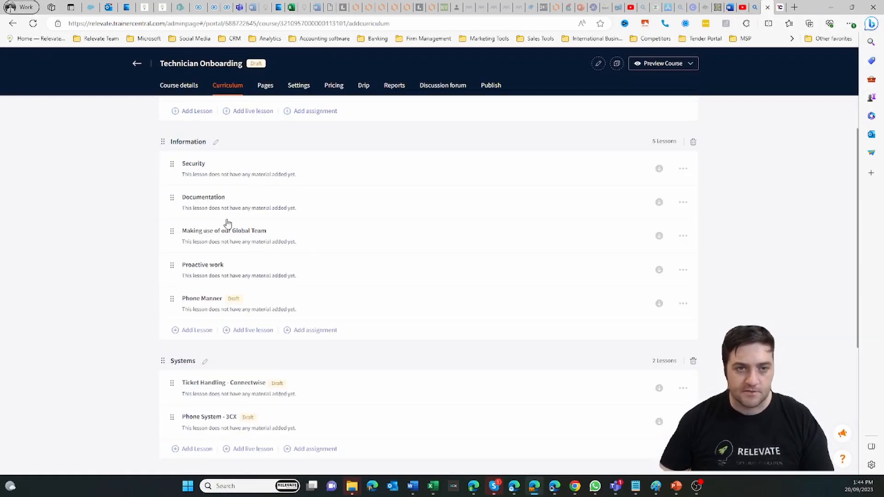
{"action": "left_click", "coordinate": [265, 85]}
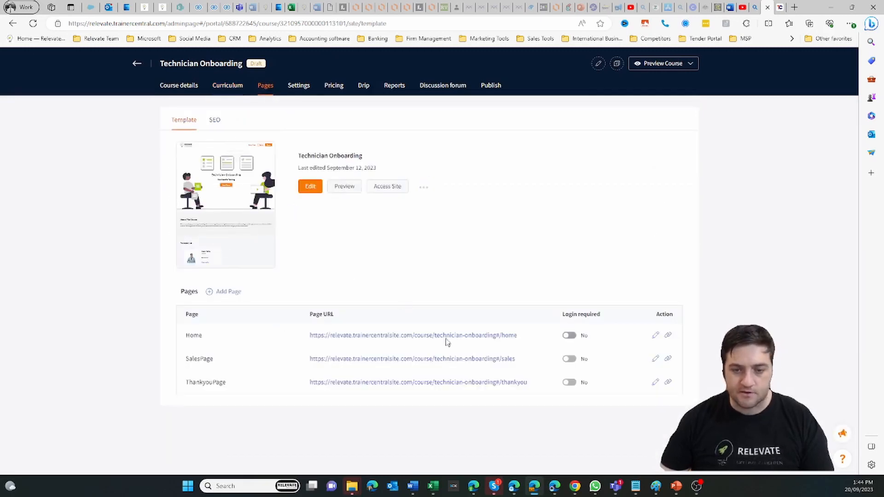
{"action": "mouse_move", "coordinate": [379, 228]}
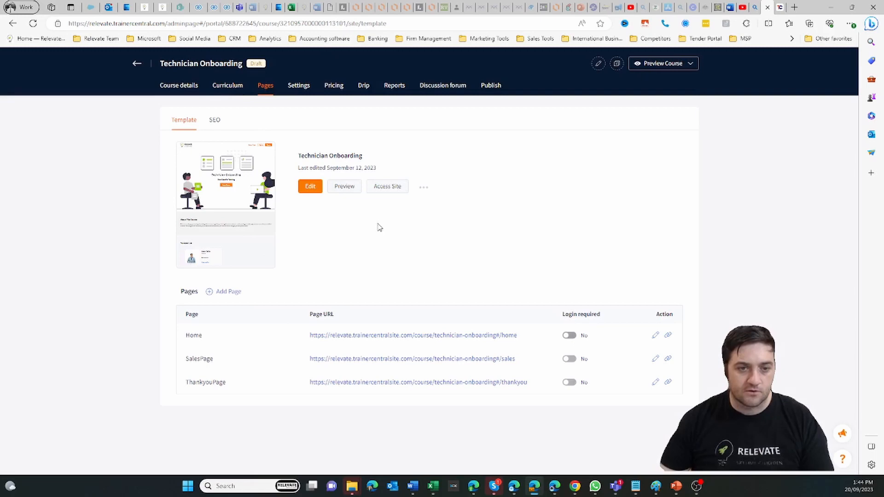
- Review the course's General settings, then view its Pricing tab with the single Free plan
{"action": "left_click", "coordinate": [298, 85]}
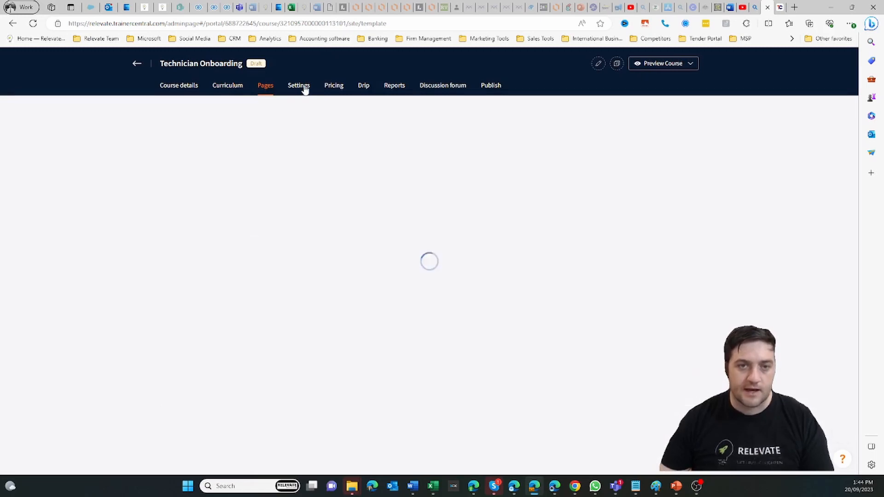
{"action": "left_click", "coordinate": [298, 85]}
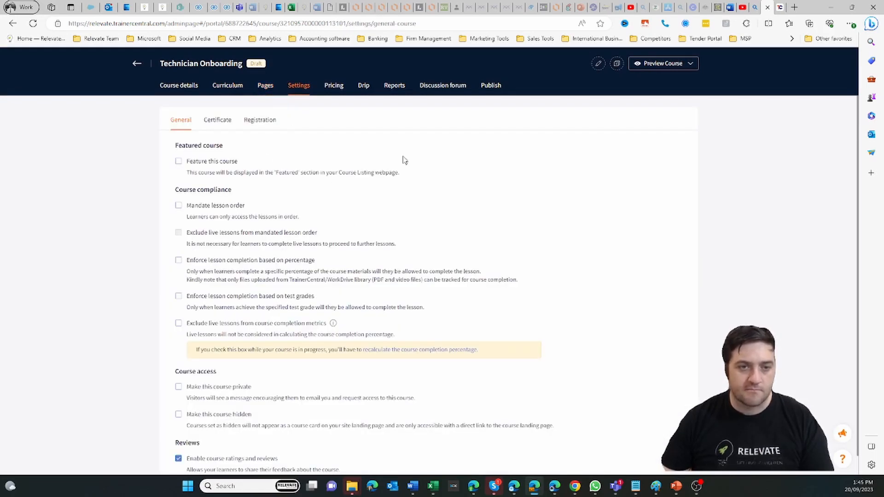
{"action": "mouse_move", "coordinate": [214, 127]}
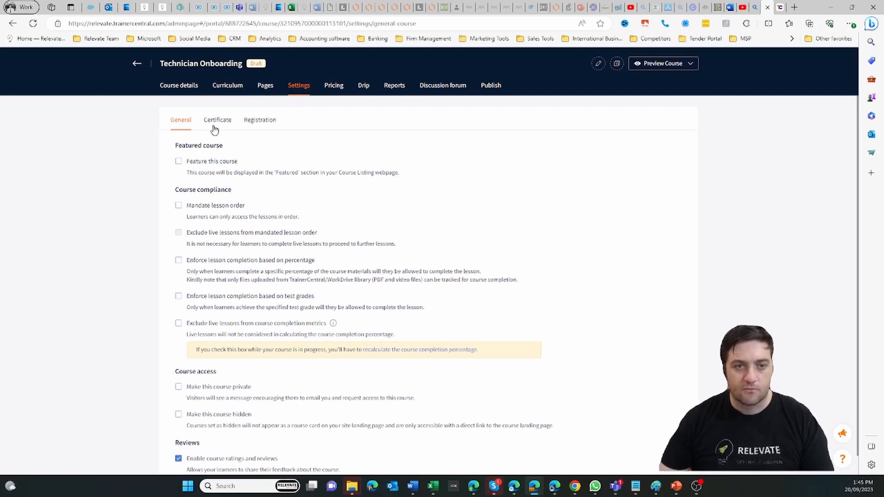
{"action": "mouse_move", "coordinate": [260, 119]}
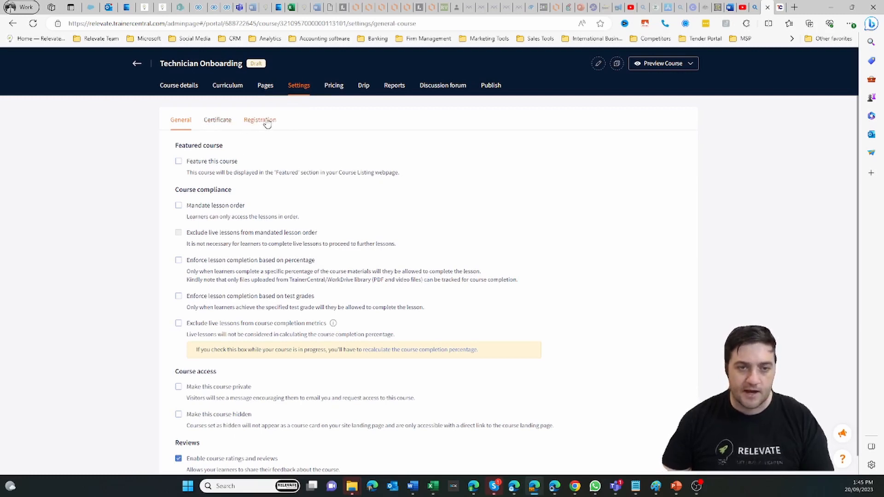
{"action": "scroll", "scroll_direction": "down", "scroll_amount": 3}
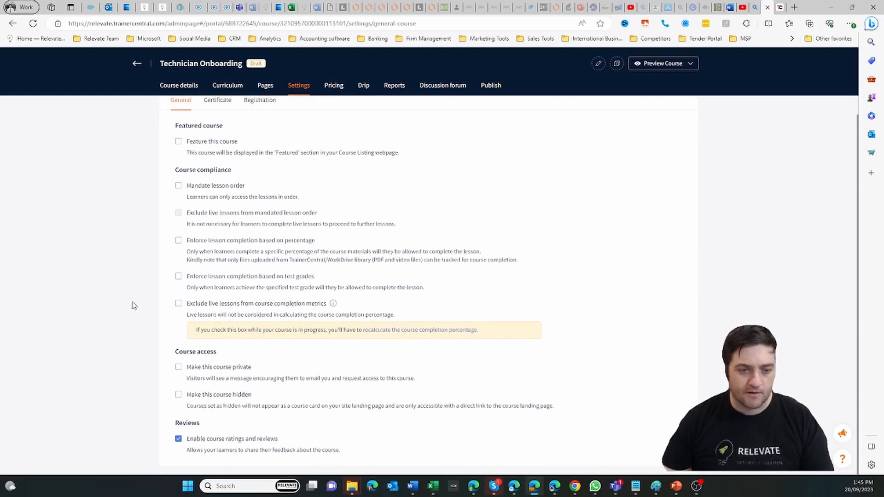
{"action": "mouse_move", "coordinate": [239, 279]}
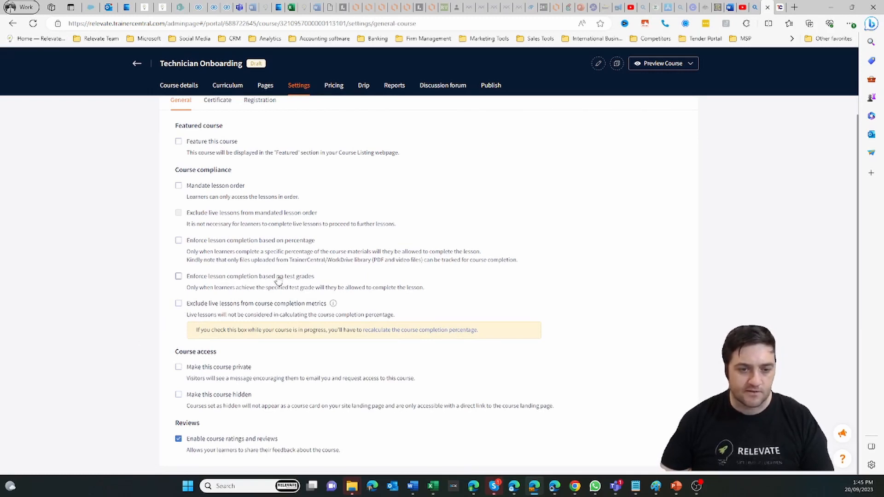
{"action": "mouse_move", "coordinate": [241, 423]}
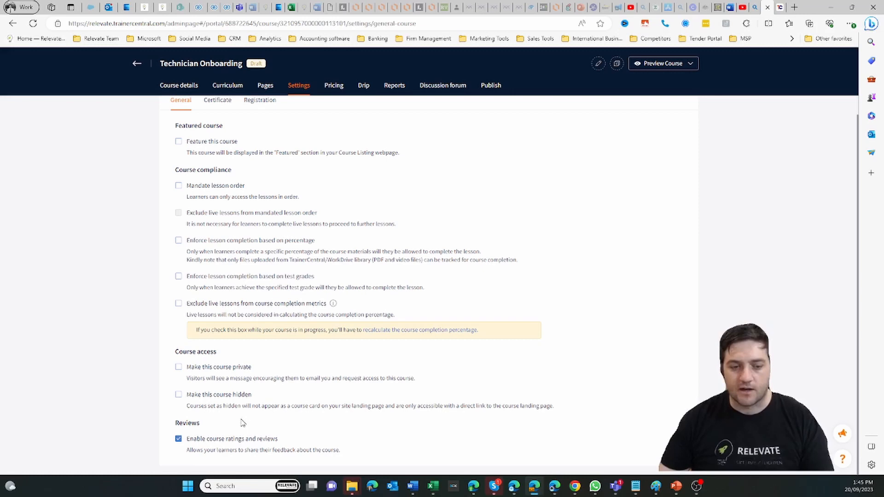
{"action": "mouse_move", "coordinate": [339, 91]}
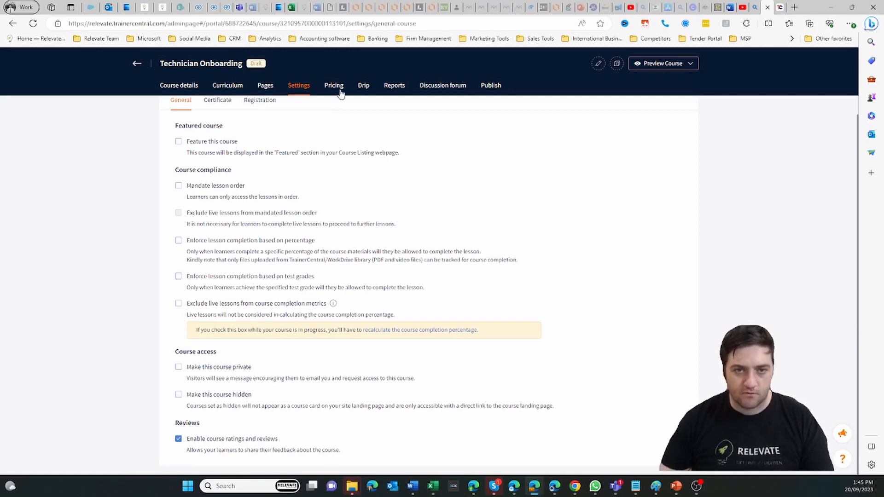
{"action": "left_click", "coordinate": [333, 85]}
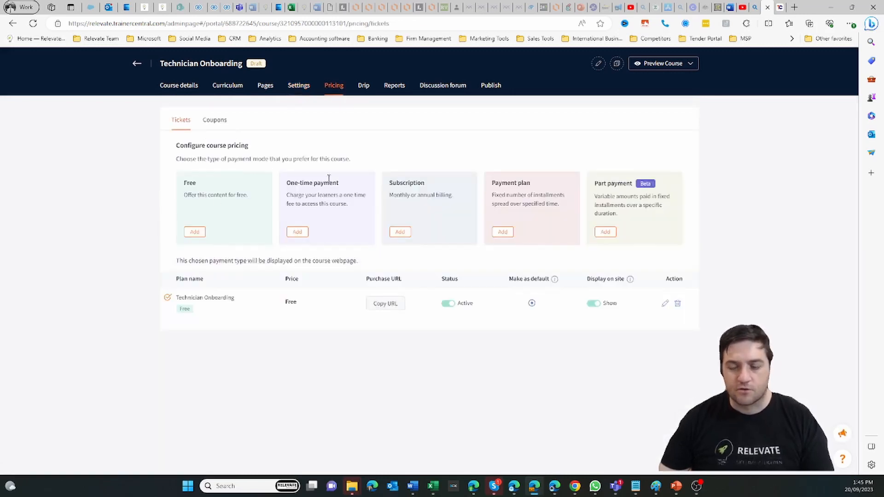
{"action": "mouse_move", "coordinate": [642, 168]}
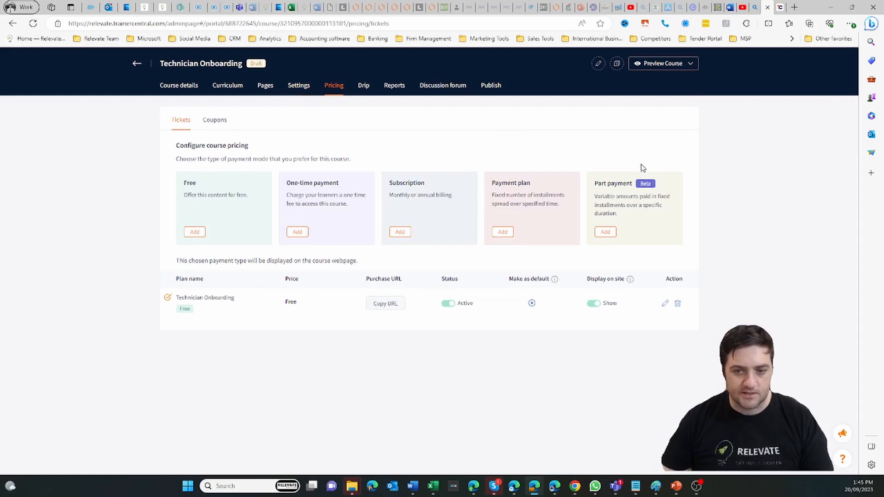
{"action": "mouse_move", "coordinate": [519, 224]}
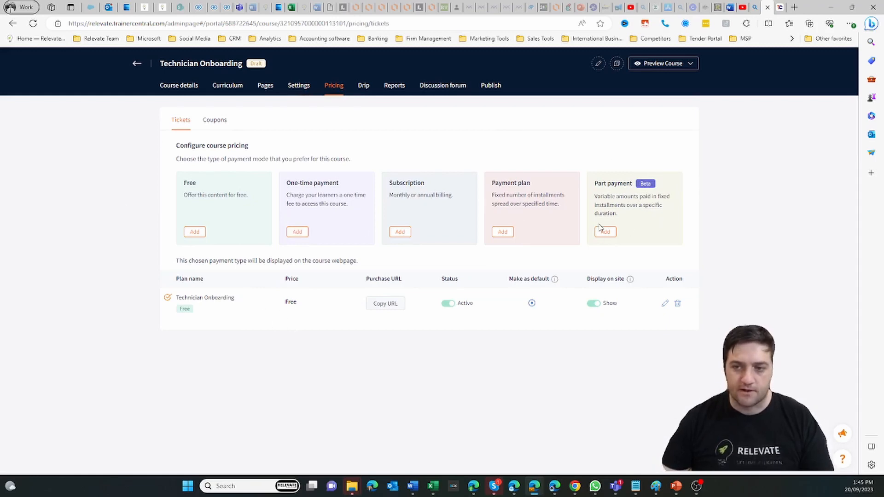
{"action": "mouse_move", "coordinate": [570, 228]}
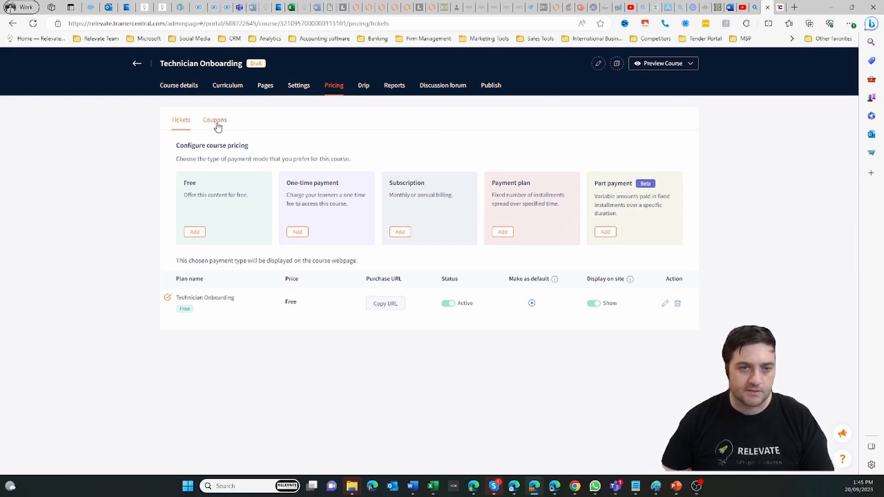
- View the course's Drip tab, which has no drip schedule configured
{"action": "left_click", "coordinate": [362, 84]}
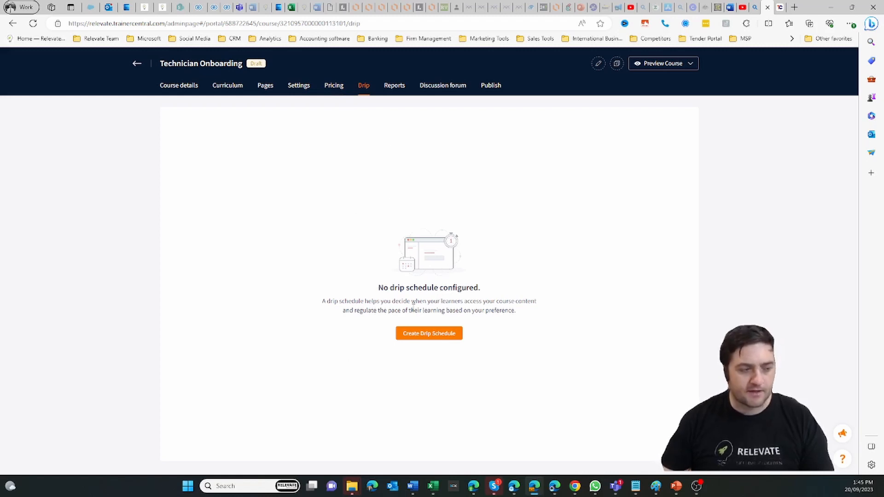
{"action": "mouse_move", "coordinate": [460, 229]}
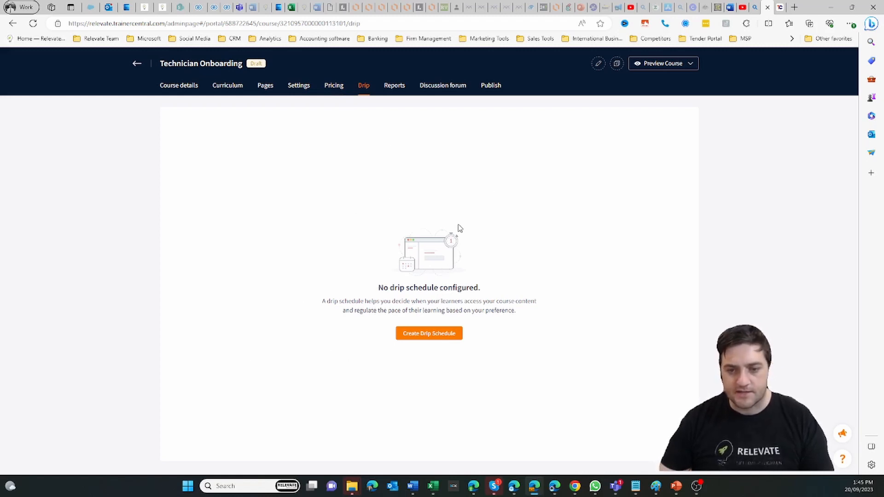
{"action": "mouse_move", "coordinate": [379, 222]}
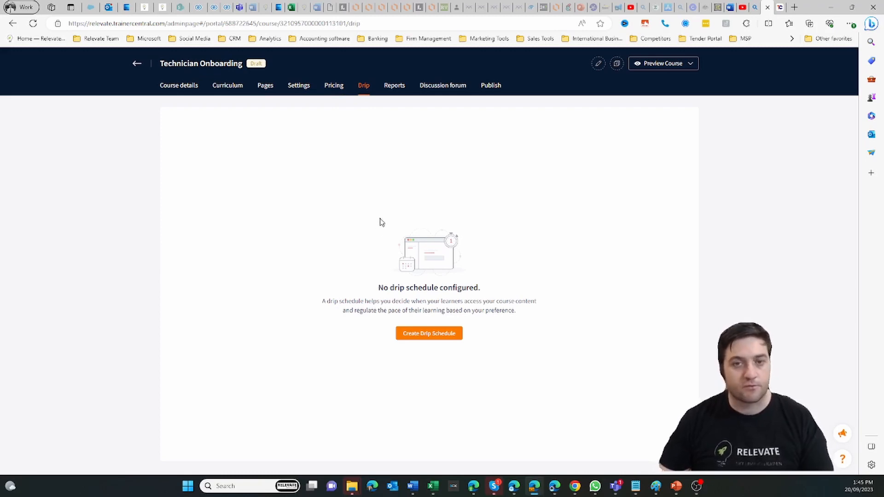
{"action": "mouse_move", "coordinate": [353, 220]}
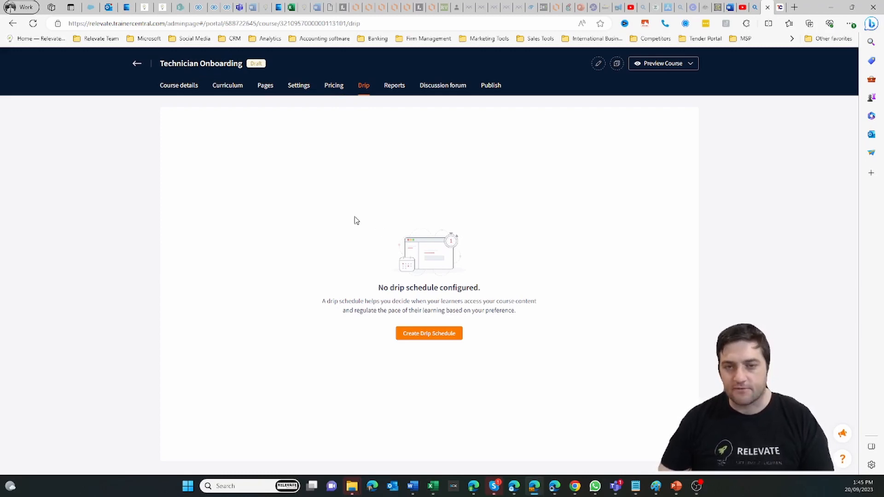
{"action": "mouse_move", "coordinate": [245, 280]}
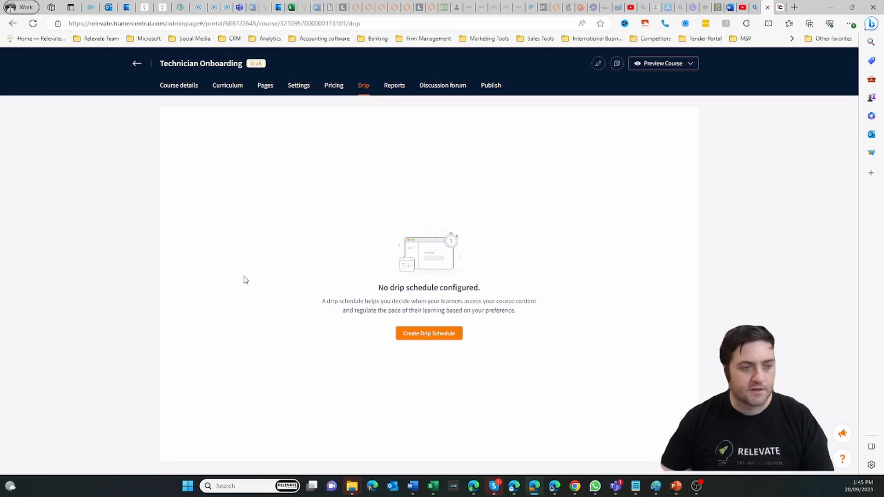
- Browse the empty learner, test, reviews and assignments reports, then view the course's Discussion forum
{"action": "left_click", "coordinate": [393, 85]}
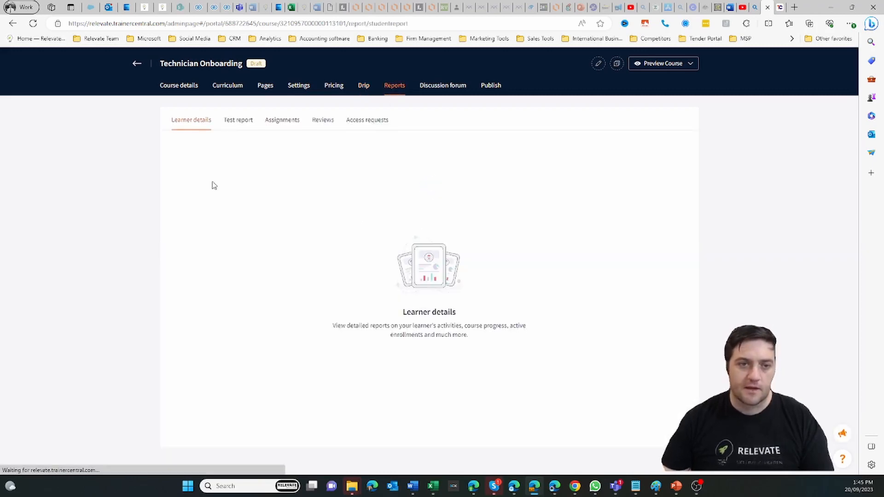
{"action": "mouse_move", "coordinate": [238, 120]}
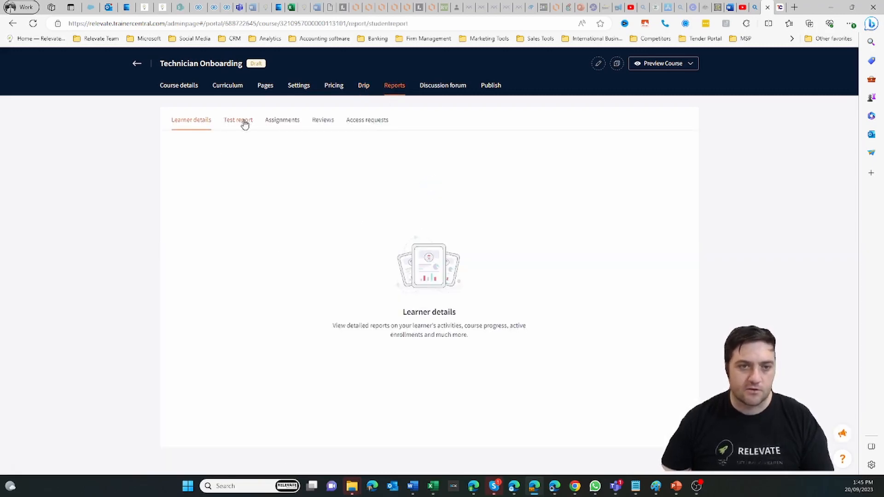
{"action": "left_click", "coordinate": [237, 119]}
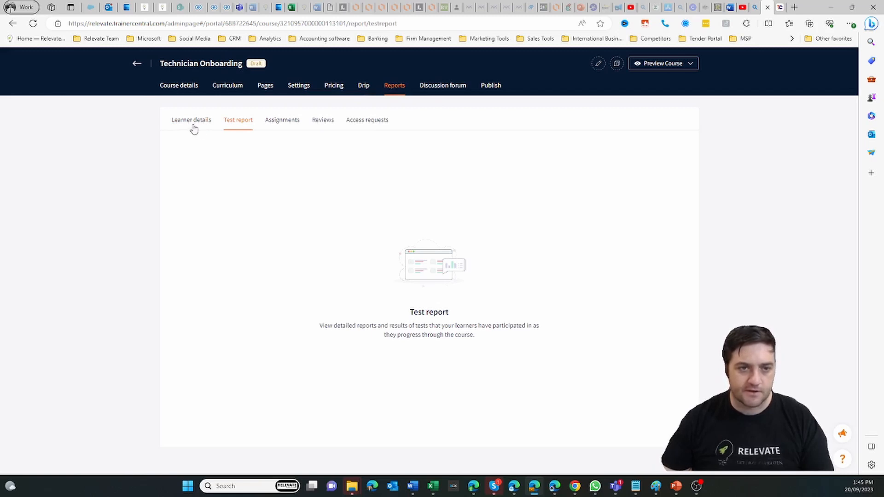
{"action": "mouse_move", "coordinate": [366, 120]}
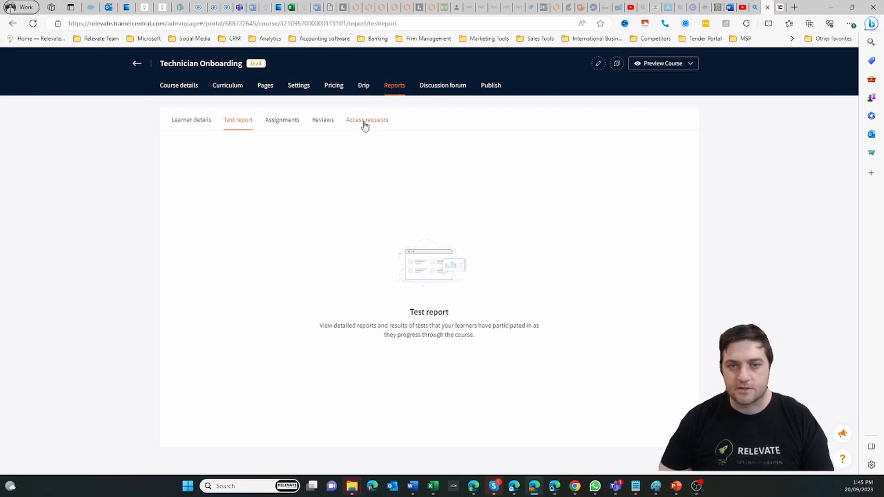
{"action": "mouse_move", "coordinate": [225, 134]}
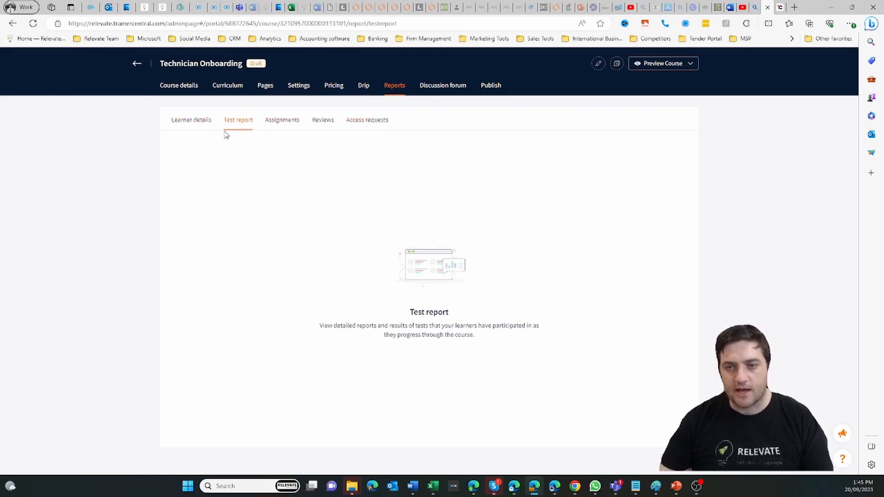
{"action": "mouse_move", "coordinate": [436, 95]}
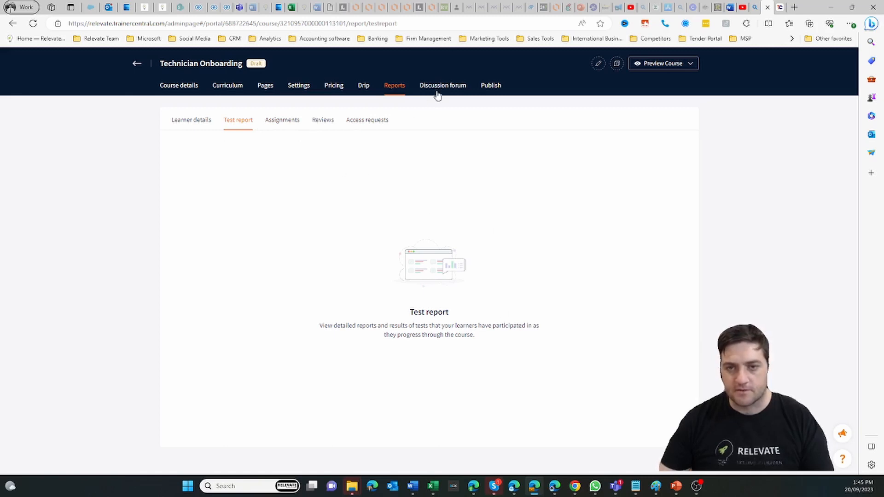
{"action": "left_click", "coordinate": [322, 119]}
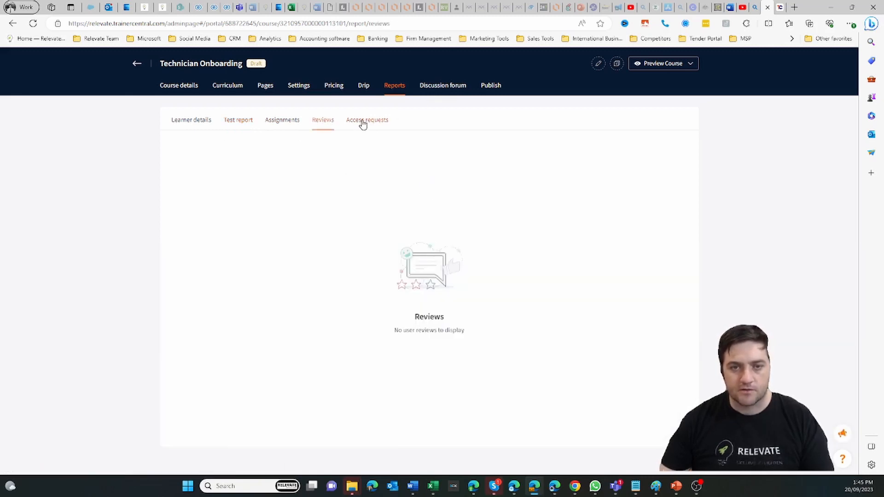
{"action": "left_click", "coordinate": [282, 119]}
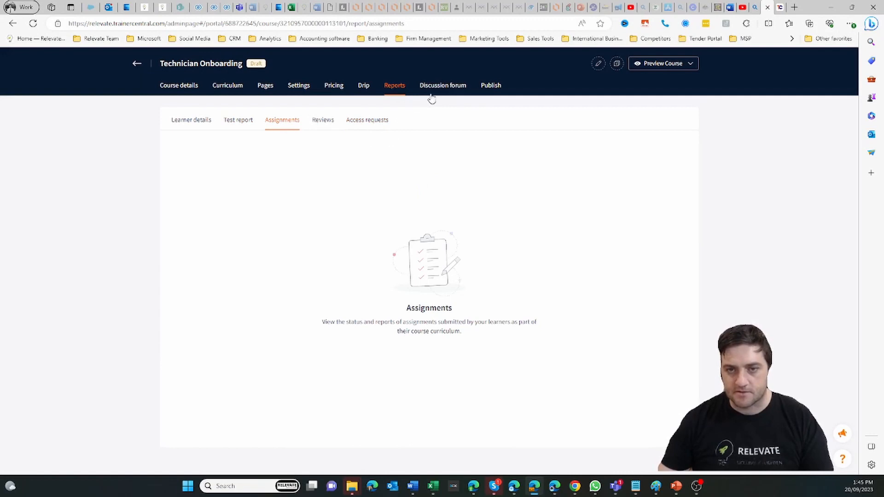
{"action": "left_click", "coordinate": [442, 85]}
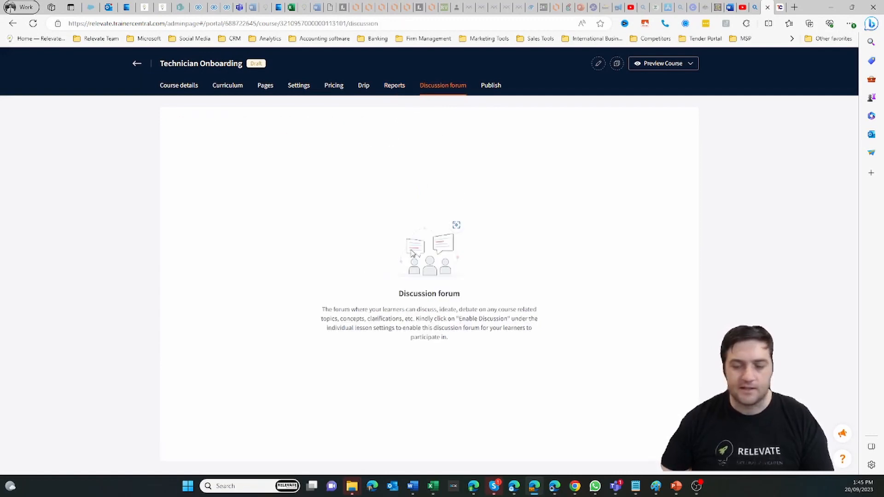
{"action": "mouse_move", "coordinate": [428, 237]}
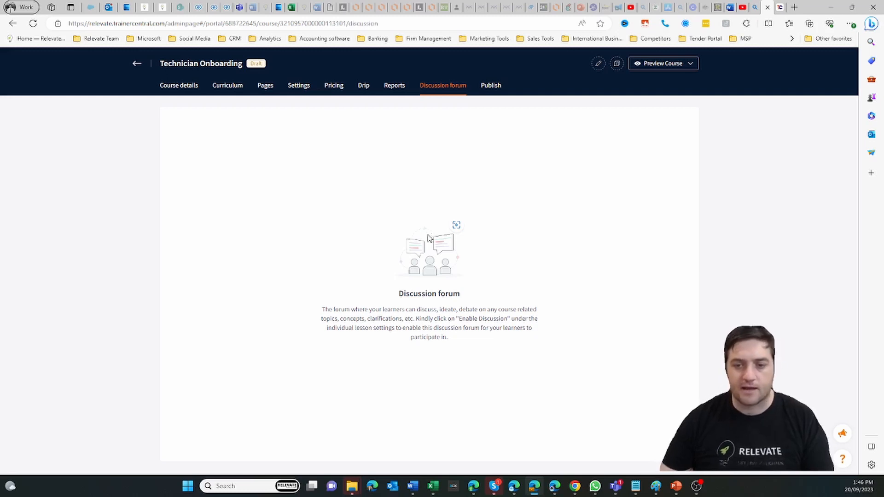
{"action": "mouse_move", "coordinate": [425, 233]}
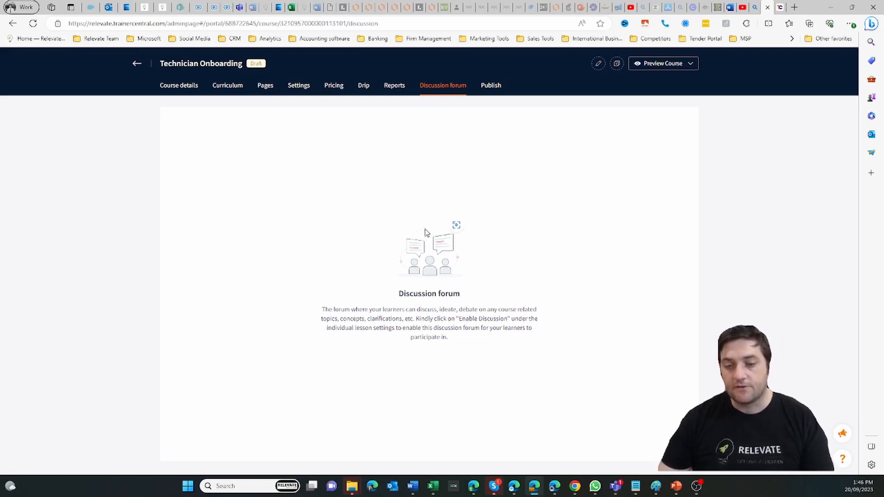
{"action": "mouse_move", "coordinate": [473, 245]}
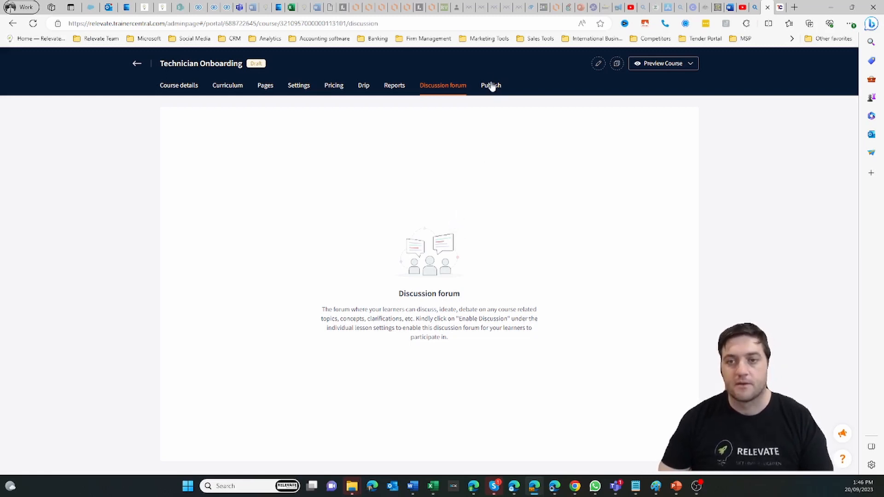
- Check the course's unpublished Publish status and details, then go back to the list of six courses
{"action": "left_click", "coordinate": [489, 84]}
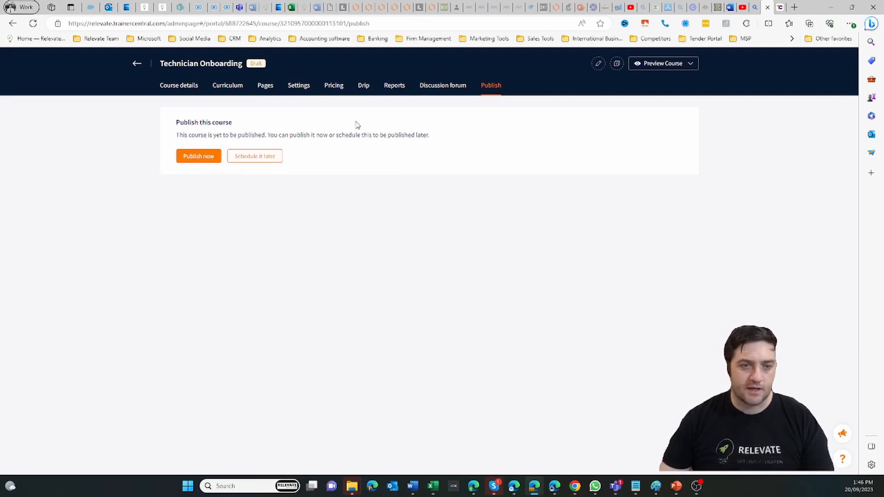
{"action": "left_click", "coordinate": [178, 84]}
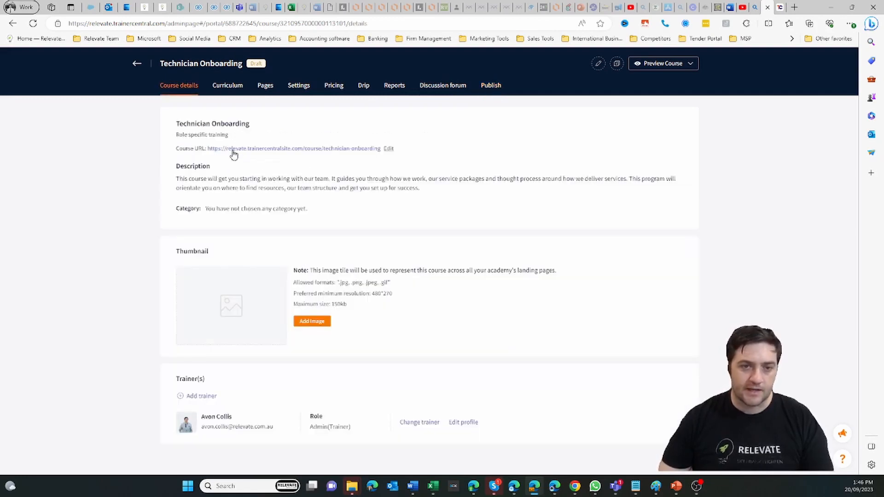
{"action": "mouse_move", "coordinate": [392, 196]}
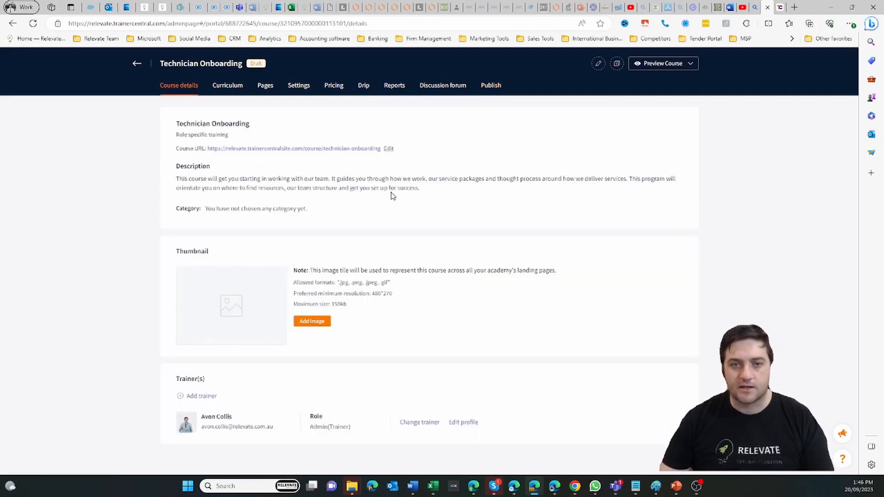
{"action": "mouse_move", "coordinate": [423, 178]}
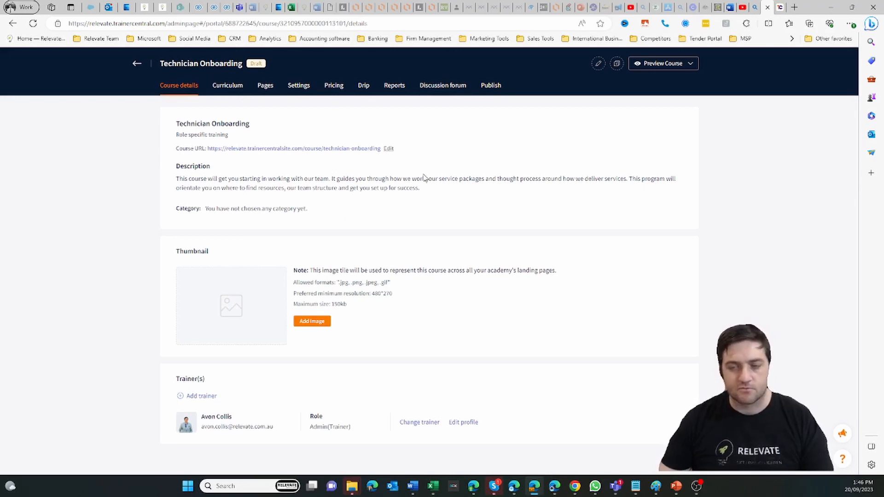
{"action": "mouse_move", "coordinate": [137, 64]}
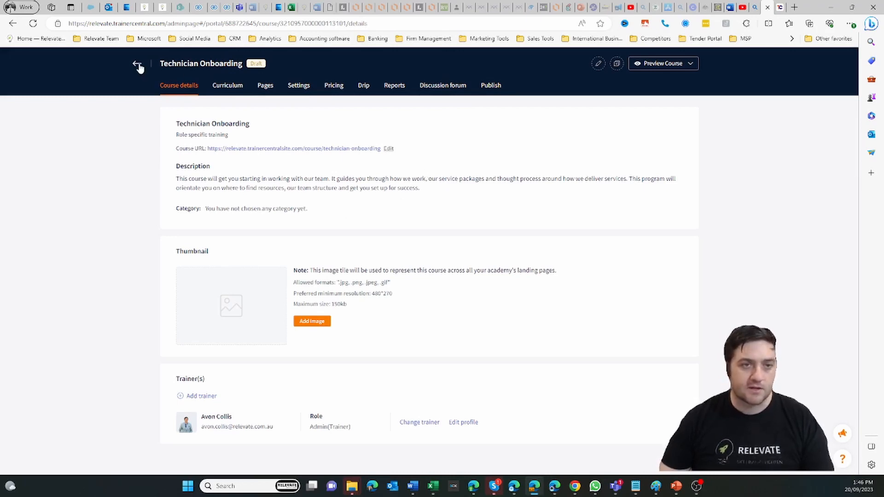
{"action": "left_click", "coordinate": [137, 64]}
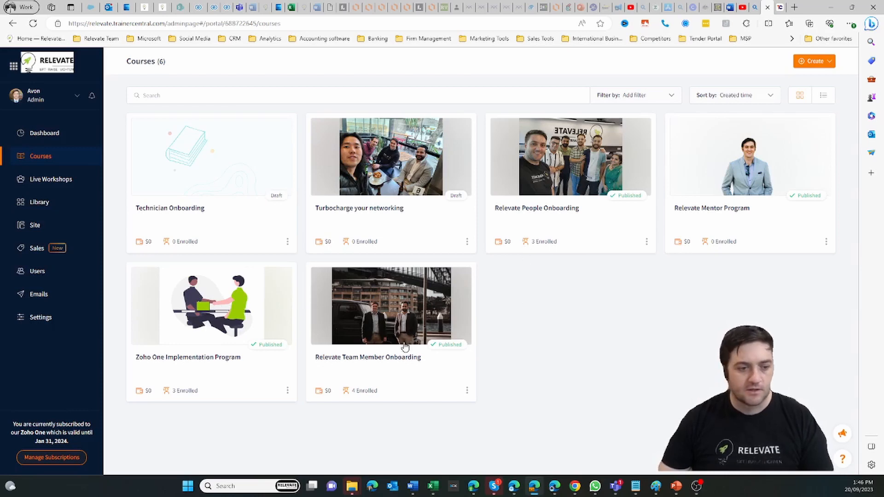
{"action": "mouse_move", "coordinate": [448, 317]}
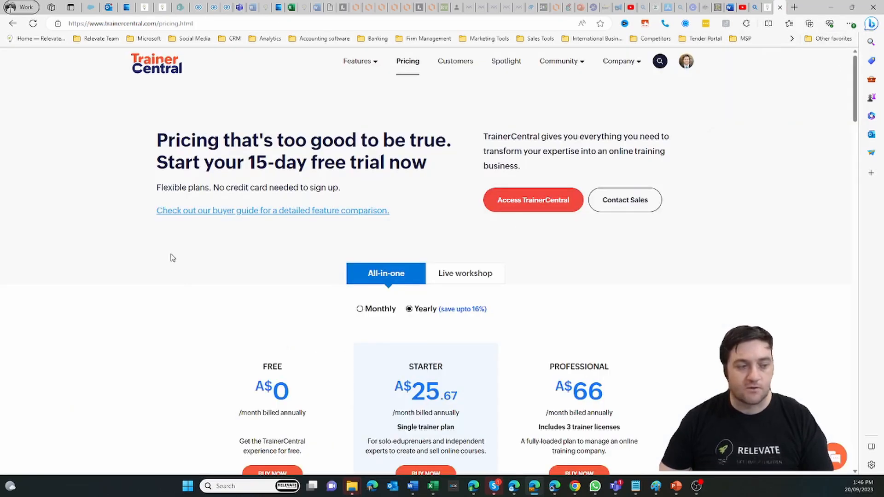
{"action": "mouse_move", "coordinate": [344, 55]}
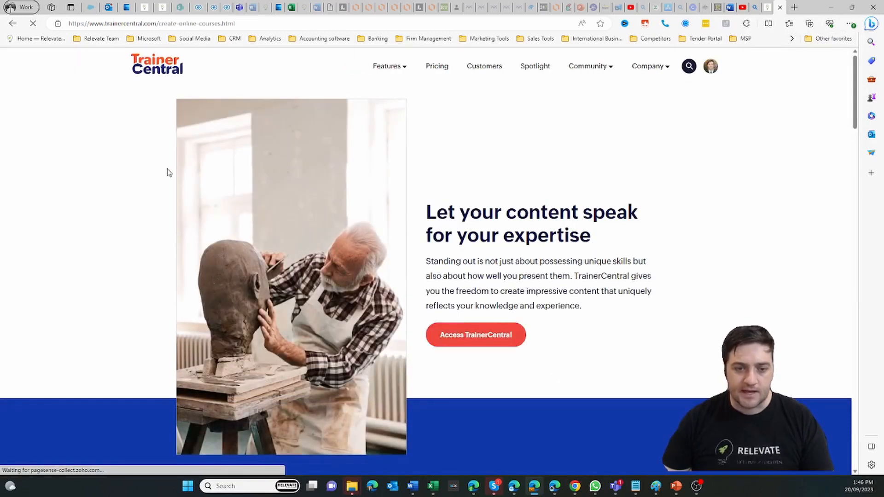
- Scroll through the features on the create-online-courses marketing page
{"action": "scroll", "scroll_direction": "down", "scroll_amount": 3}
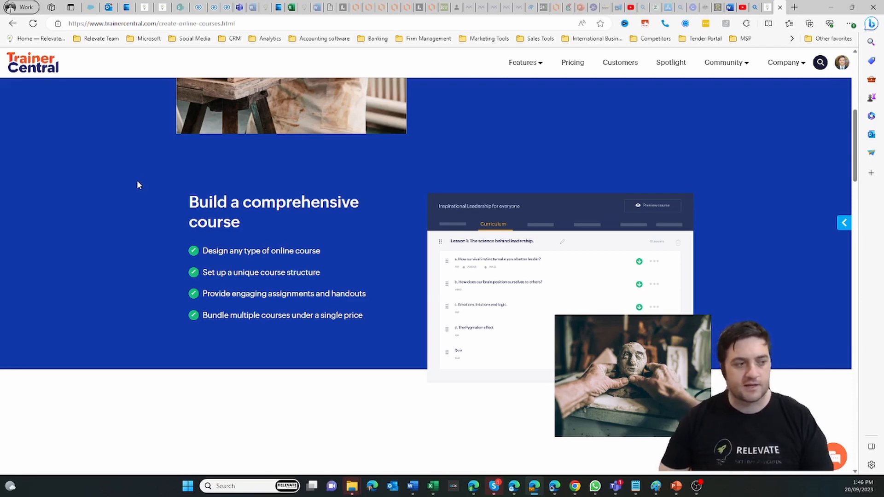
{"action": "scroll", "scroll_direction": "down", "scroll_amount": 3}
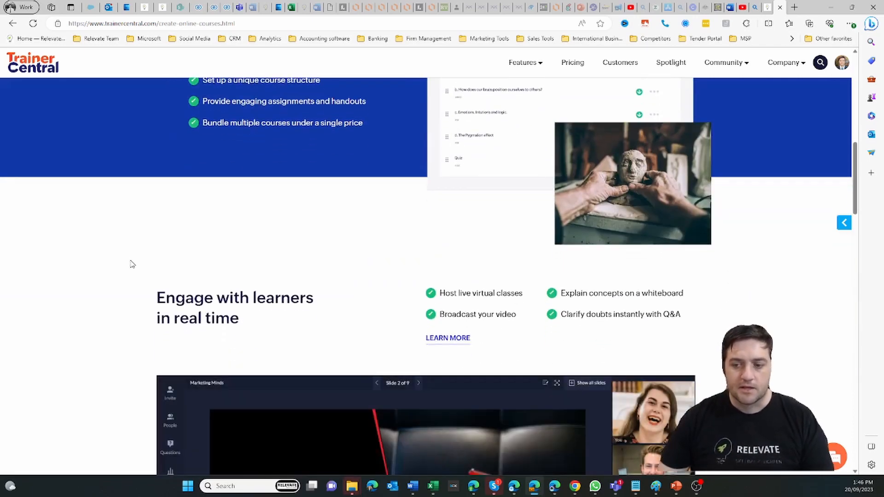